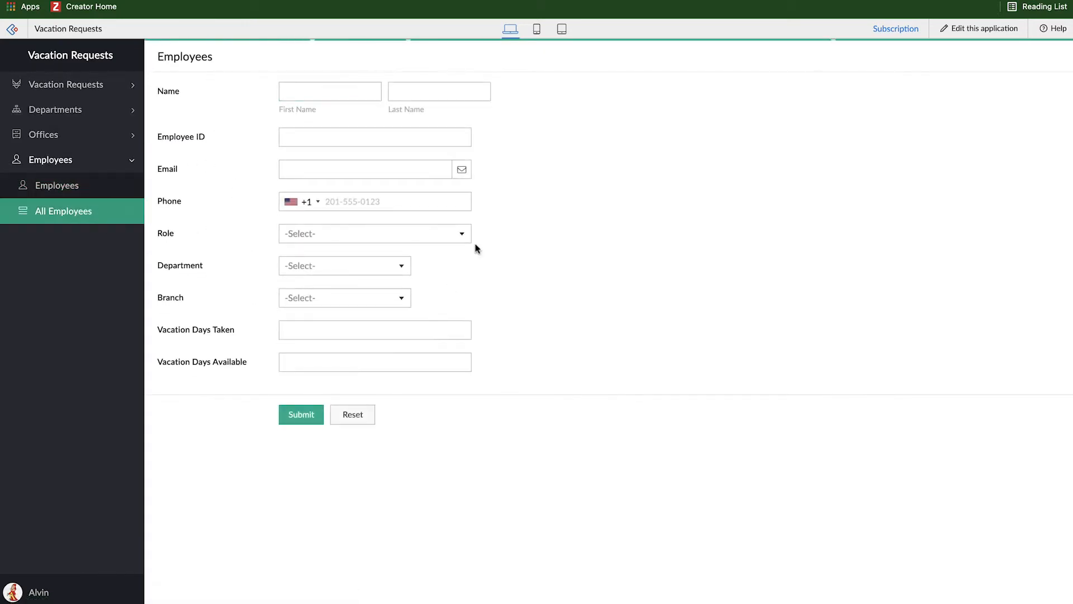
Step: Browse the All Employees records, then open and try the blank Vacation Requests form
{"action": "left_click", "coordinate": [62, 210]}
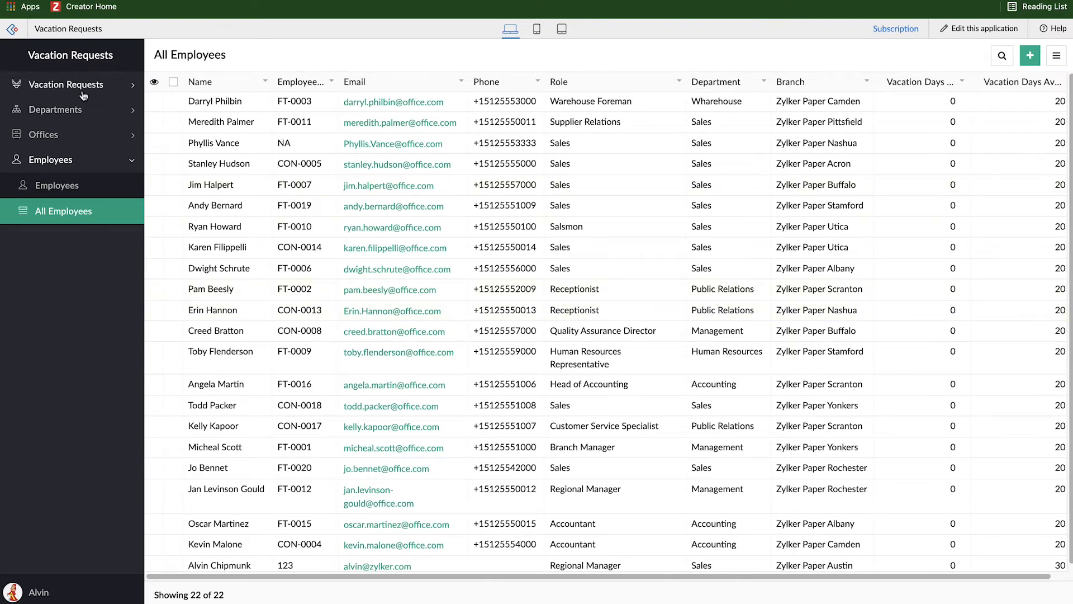
{"action": "left_click", "coordinate": [72, 85]}
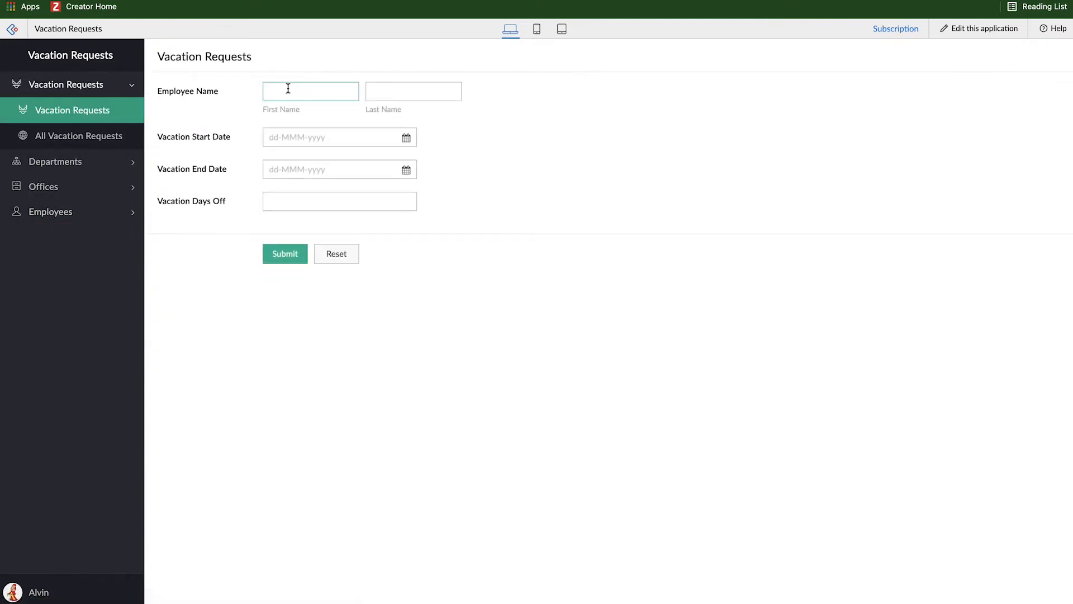
{"action": "left_click", "coordinate": [413, 91]}
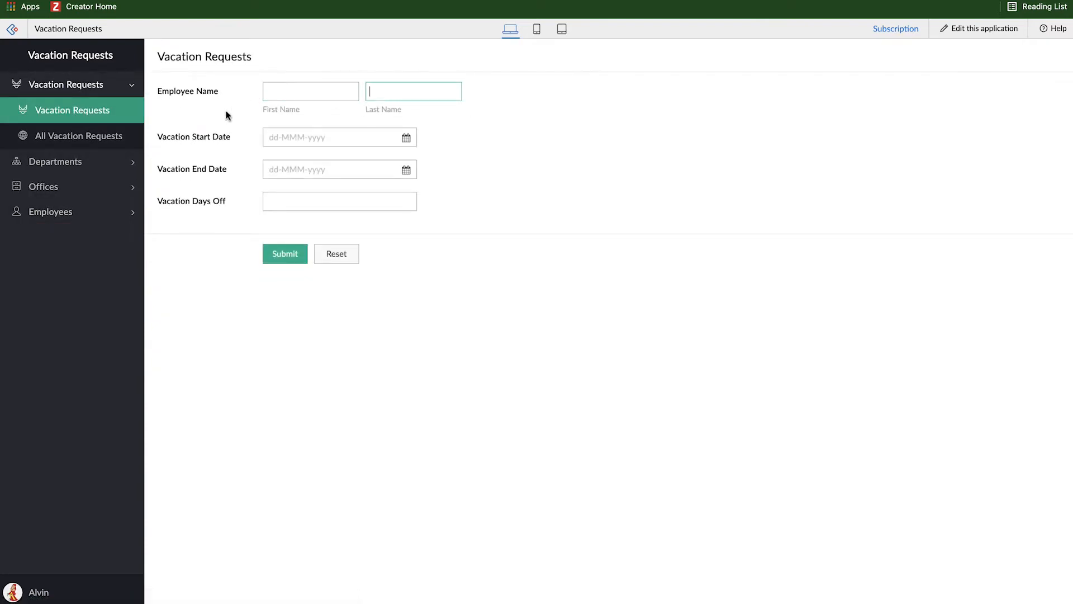
{"action": "double_click", "coordinate": [186, 91]}
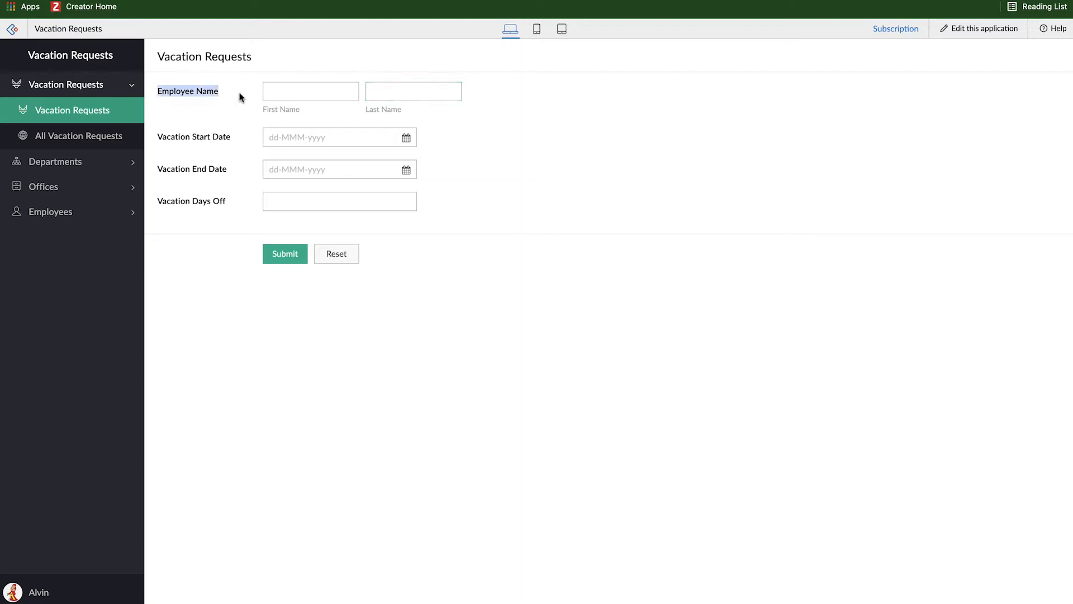
{"action": "left_click", "coordinate": [338, 200]}
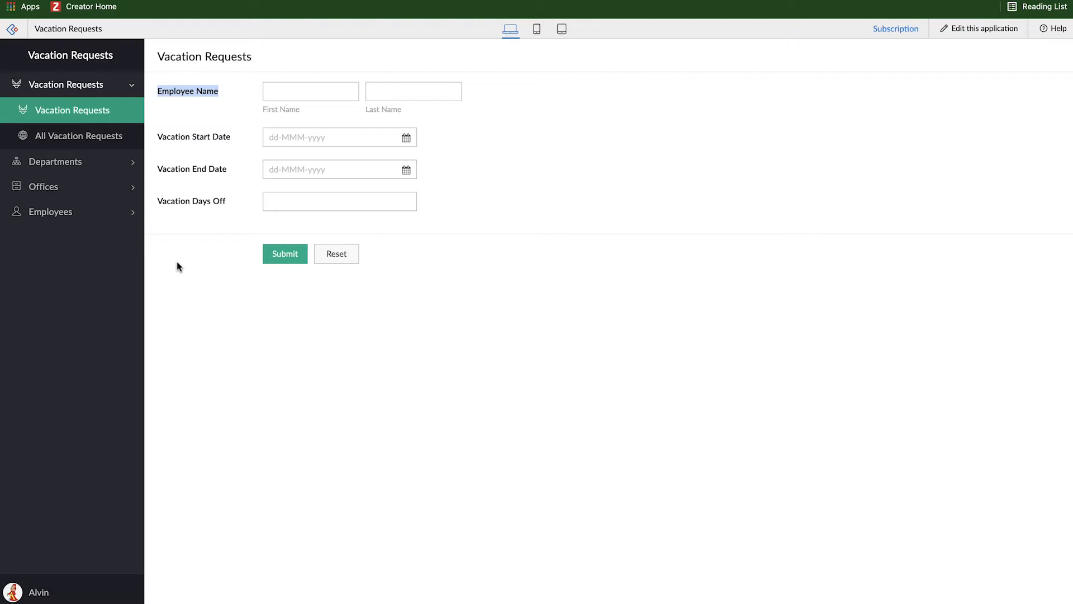
{"action": "mouse_move", "coordinate": [972, 37]}
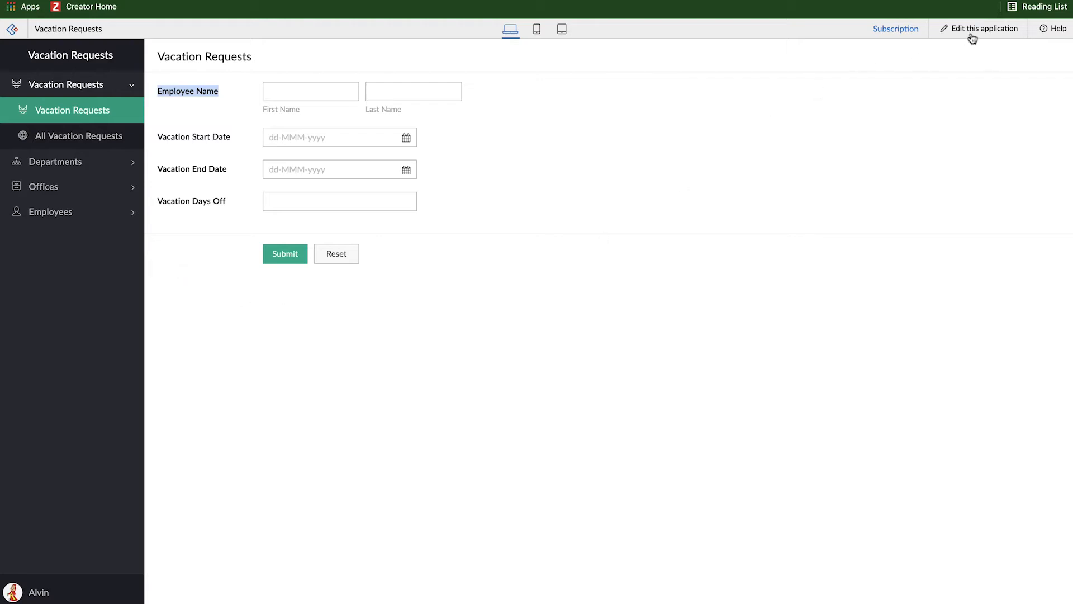
Step: Enter edit mode and delete the Employee Name field in the form builder
{"action": "left_click", "coordinate": [984, 28]}
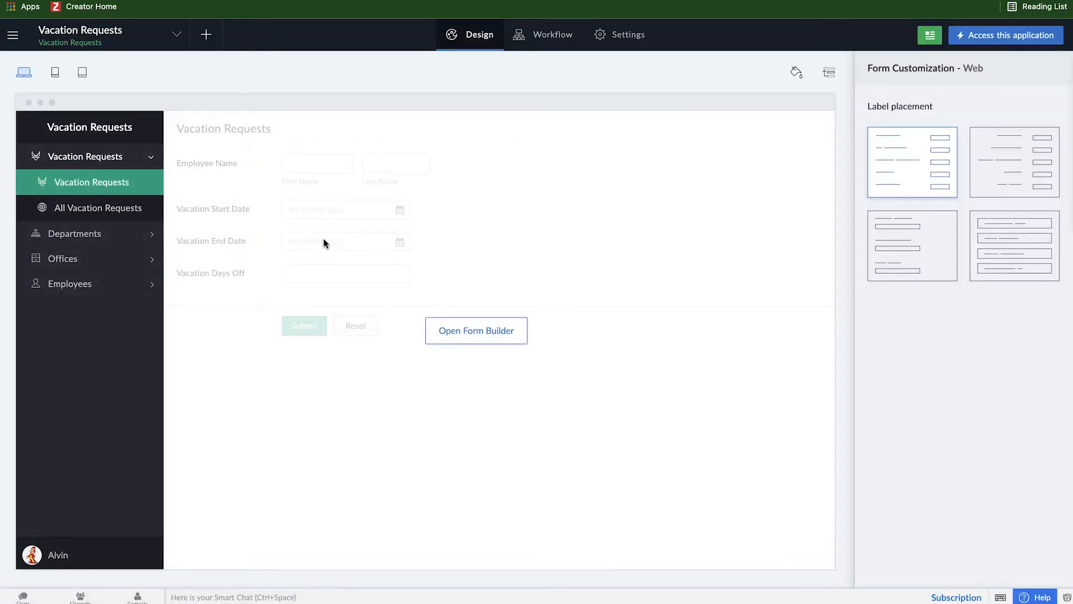
{"action": "left_click", "coordinate": [476, 331]}
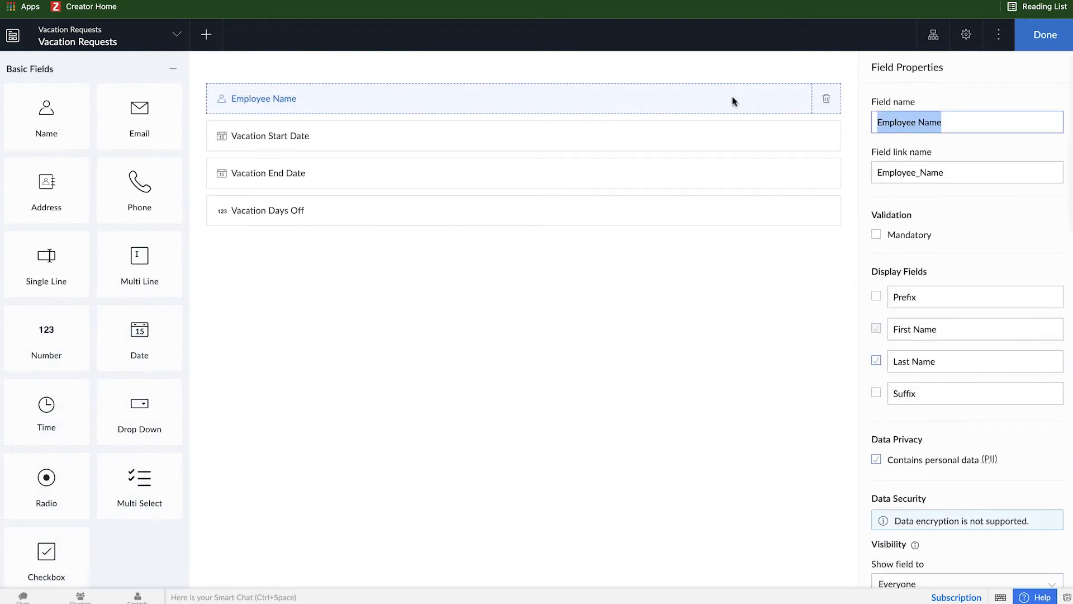
{"action": "left_click", "coordinate": [826, 98]}
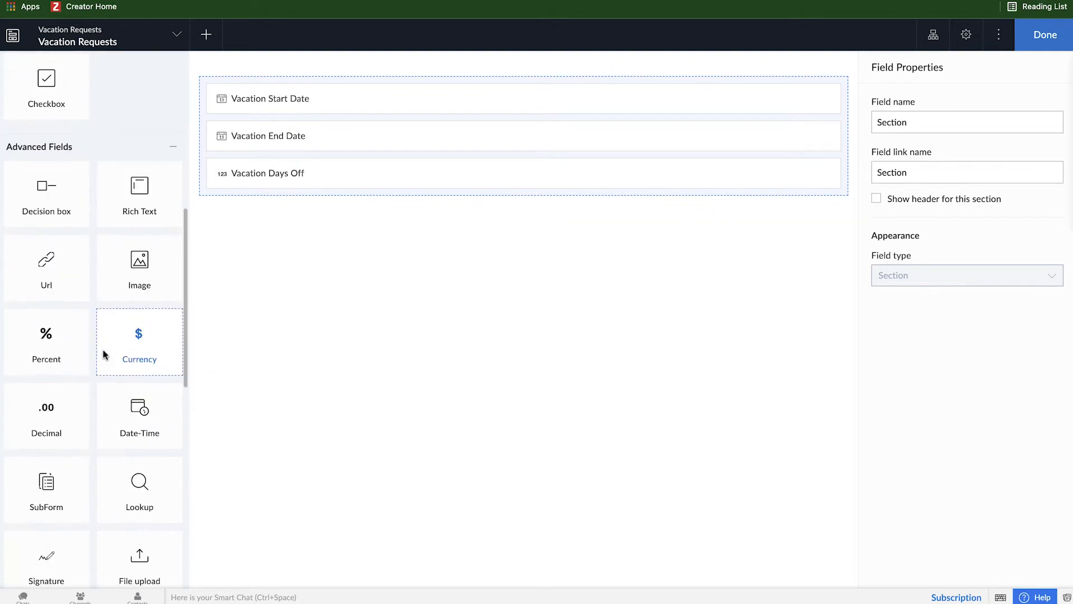
Step: Drag a Lookup field to the form top, sourced from the Vacation Requests application's Employees form
{"action": "left_click_drag", "start_coordinate": [140, 472], "coordinate": [288, 140]}
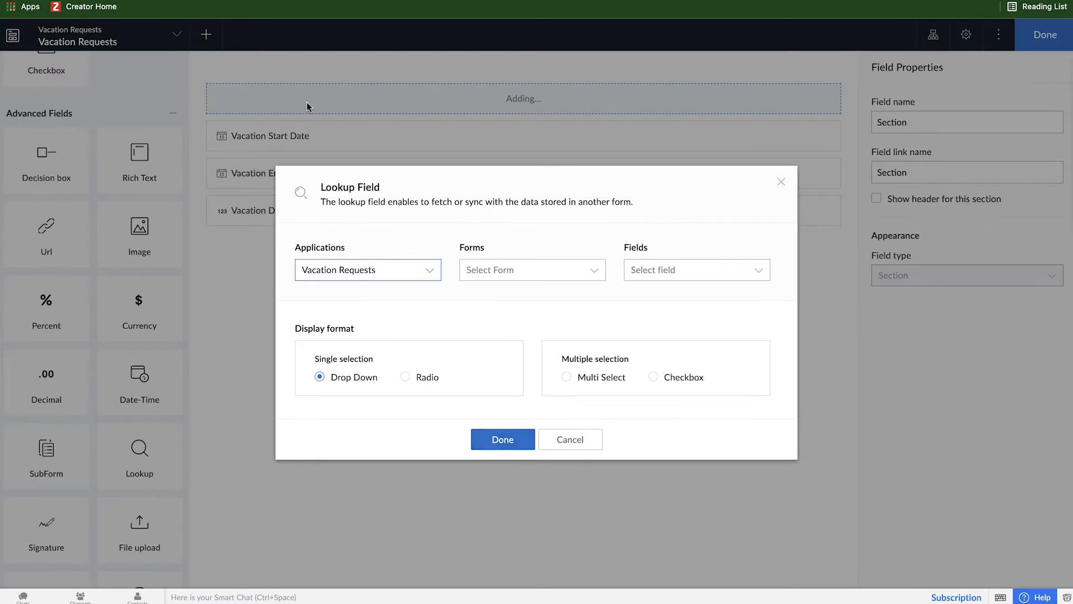
{"action": "mouse_move", "coordinate": [544, 316]}
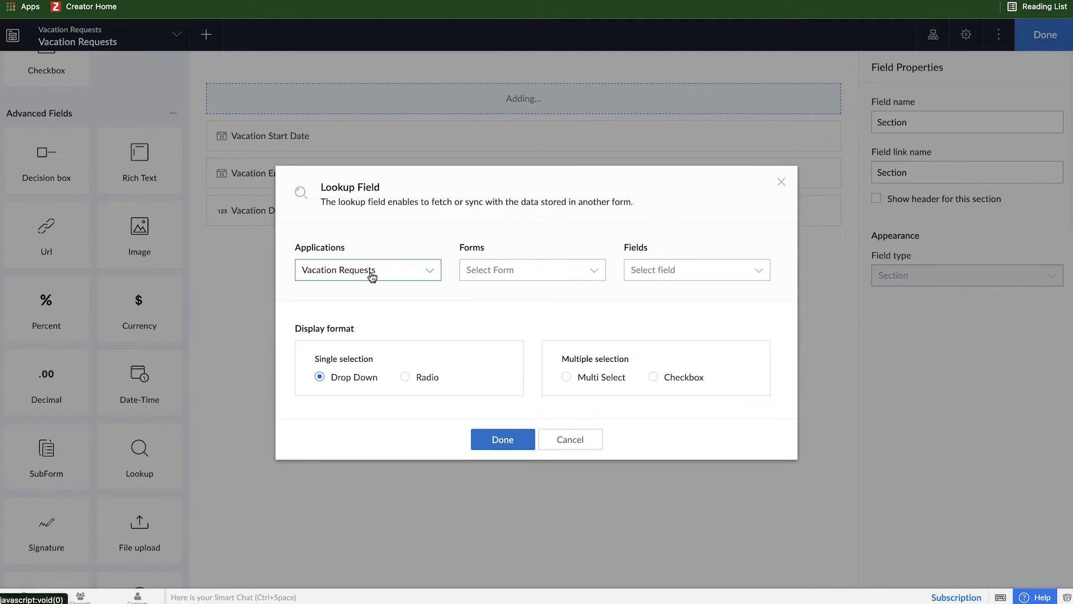
{"action": "left_click", "coordinate": [367, 269]}
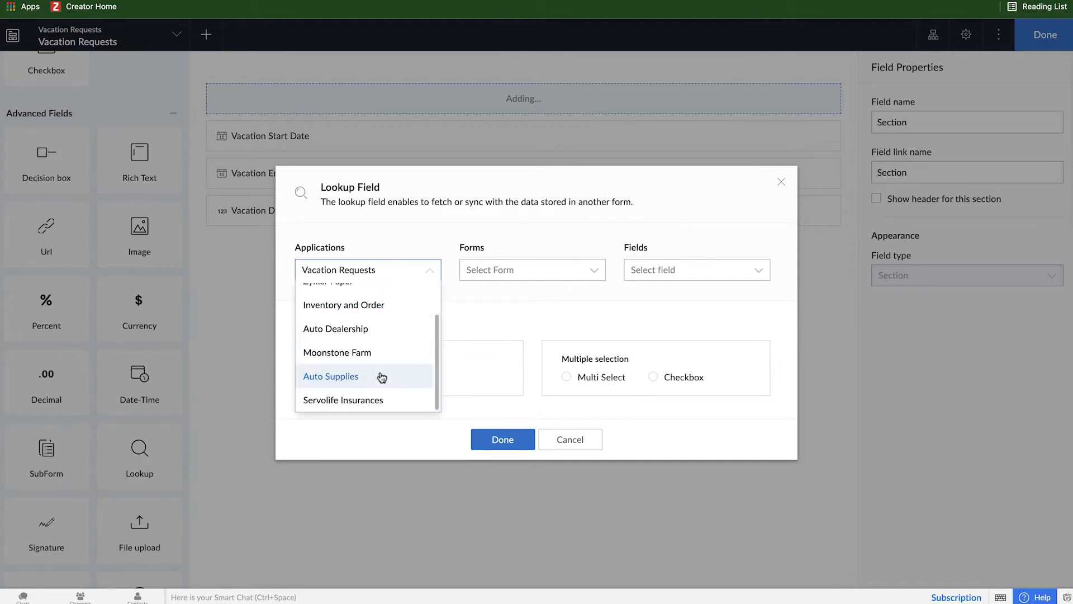
{"action": "left_click", "coordinate": [330, 376]}
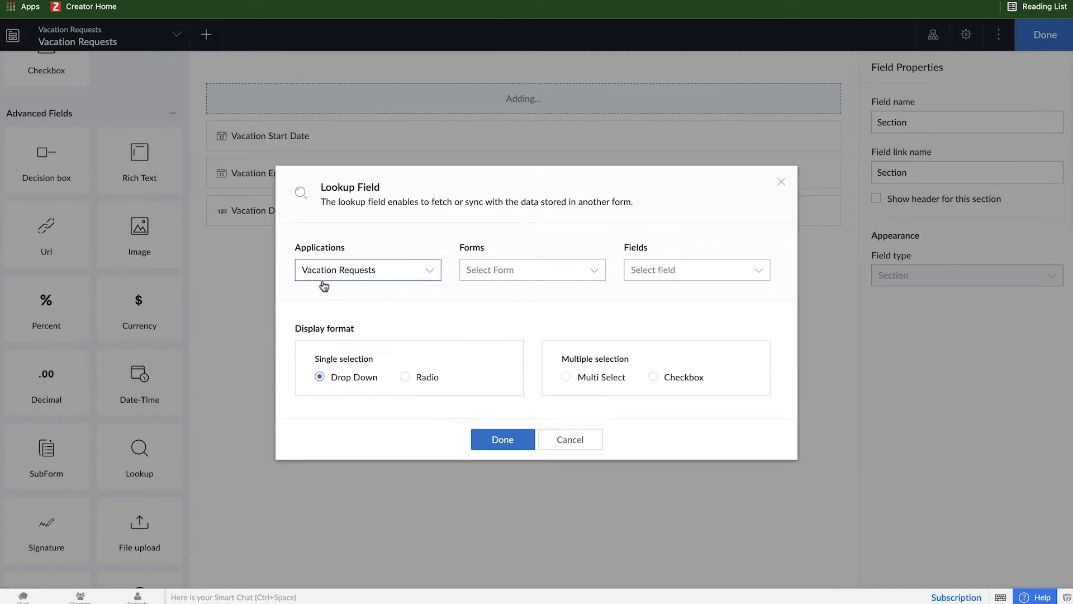
{"action": "mouse_move", "coordinate": [361, 287]}
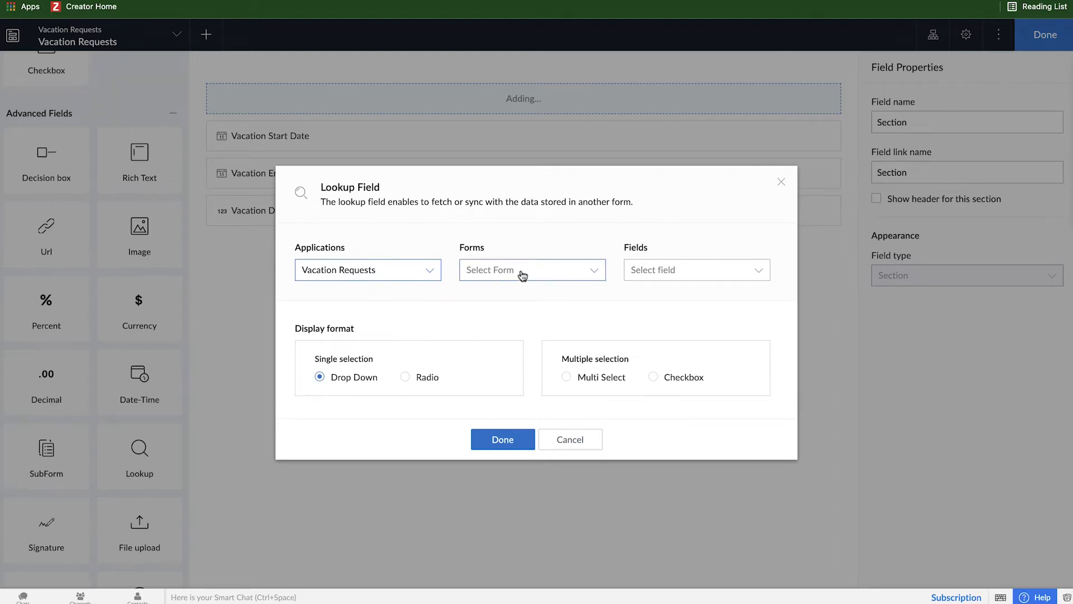
{"action": "left_click", "coordinate": [532, 269]}
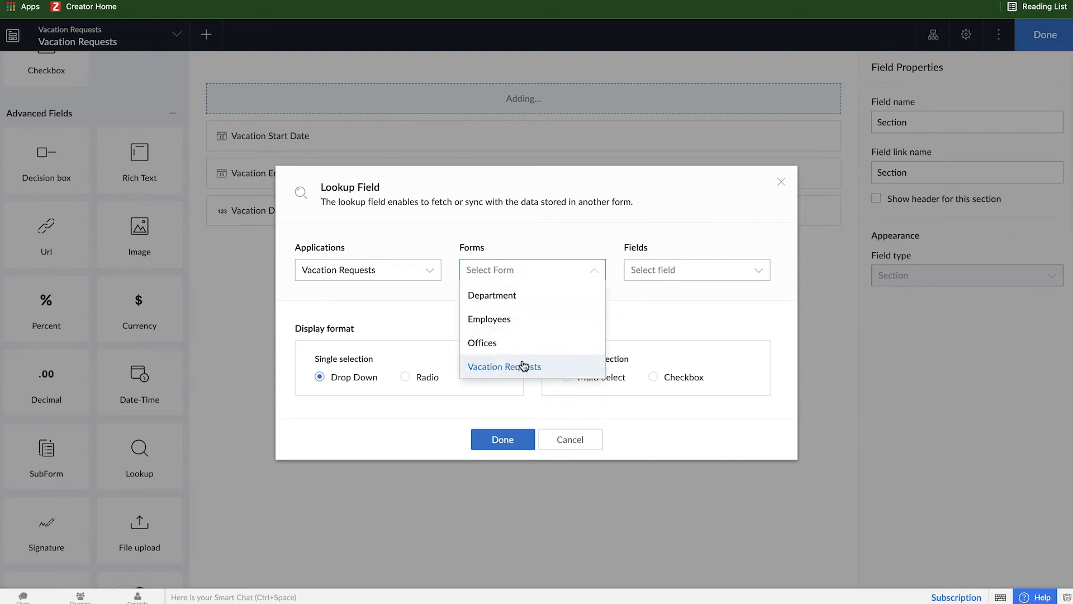
{"action": "left_click", "coordinate": [489, 319]}
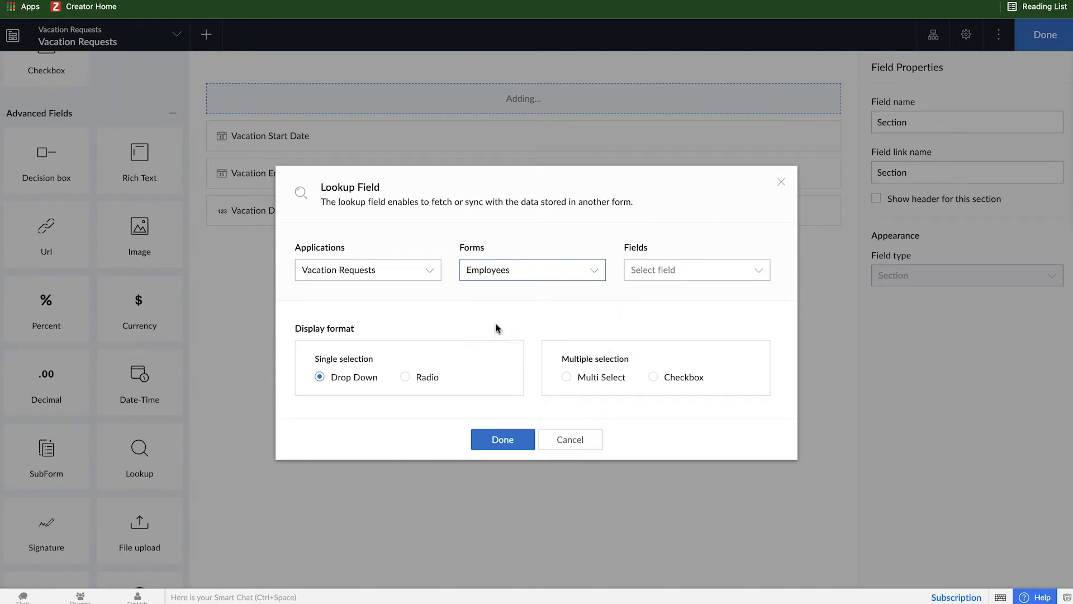
{"action": "left_click", "coordinate": [693, 268]}
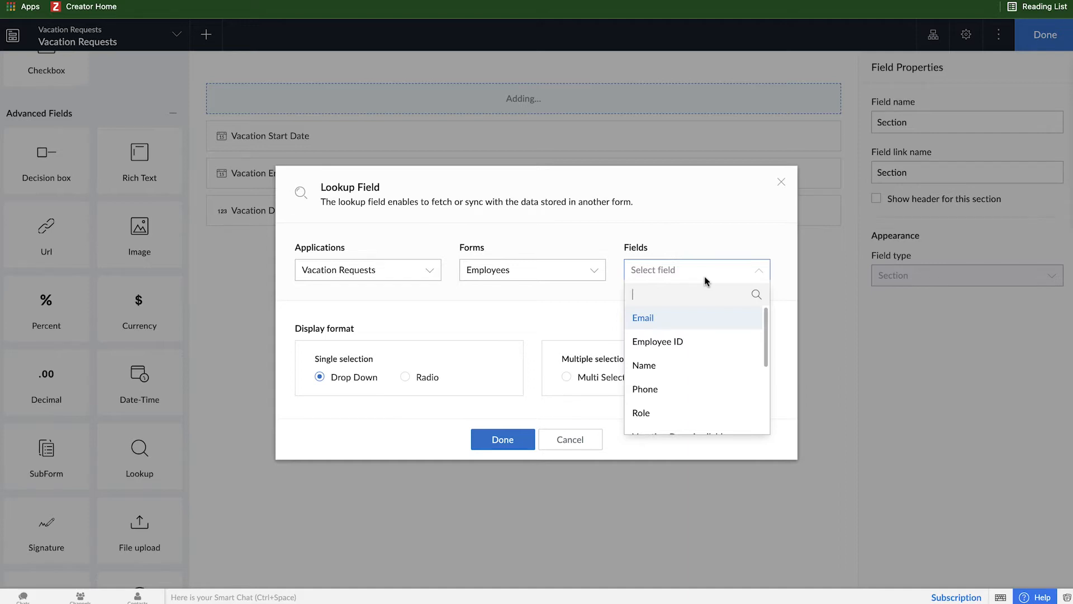
Step: Fetch the Employees Name field as a single-select drop-down and create the lookup
{"action": "left_click", "coordinate": [644, 365]}
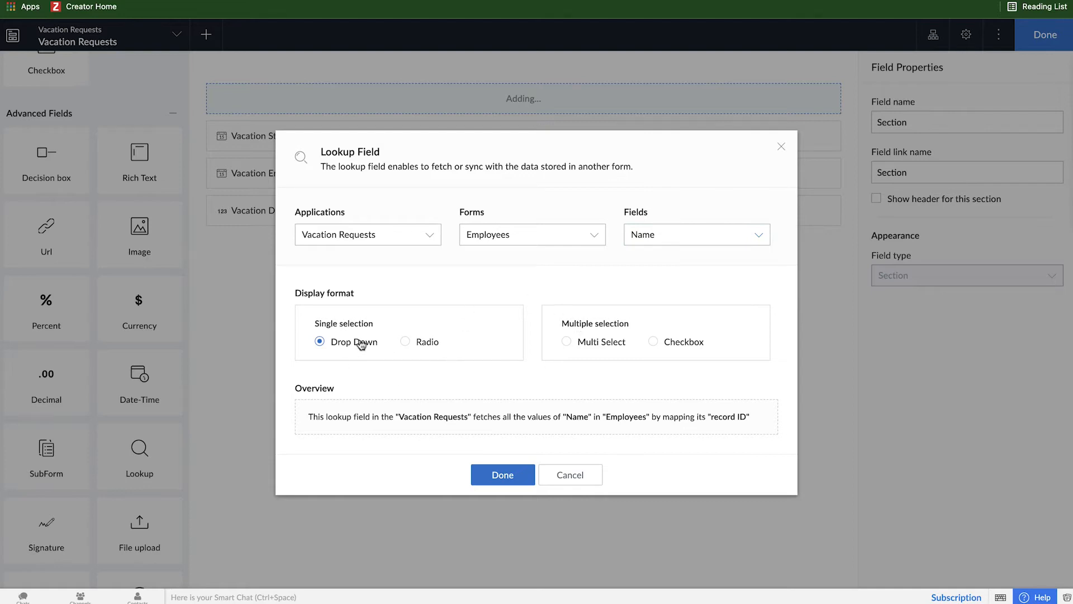
{"action": "left_click", "coordinate": [694, 234]}
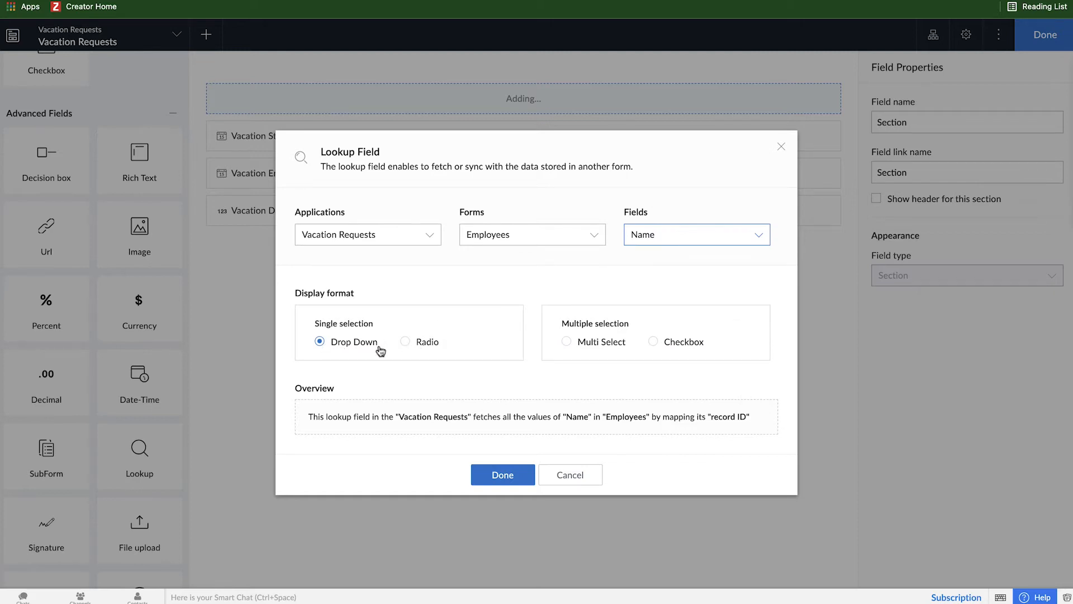
{"action": "mouse_move", "coordinate": [357, 368]}
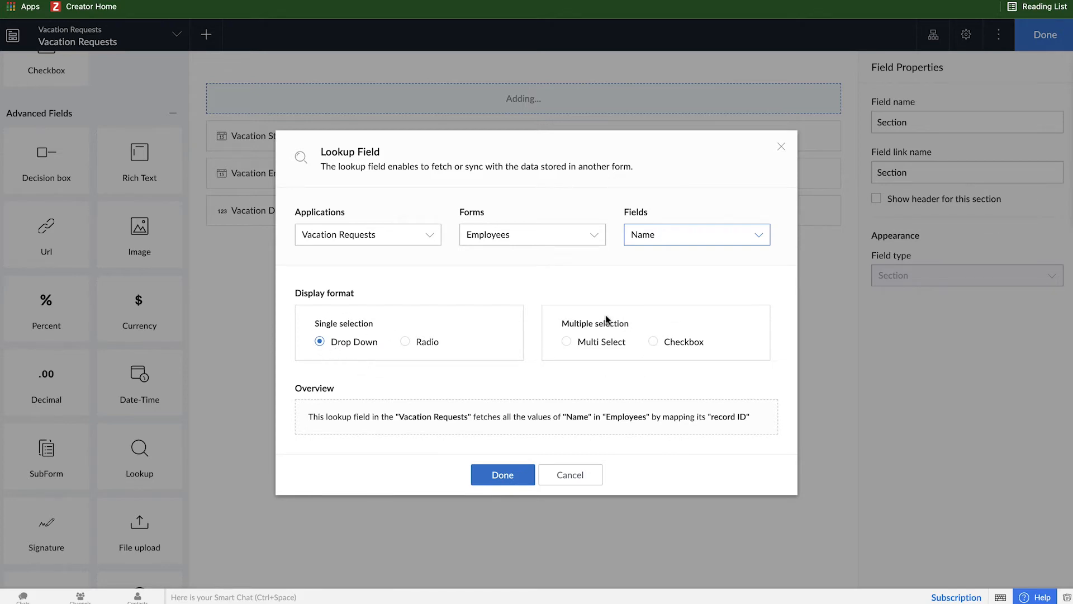
{"action": "mouse_move", "coordinate": [586, 365]}
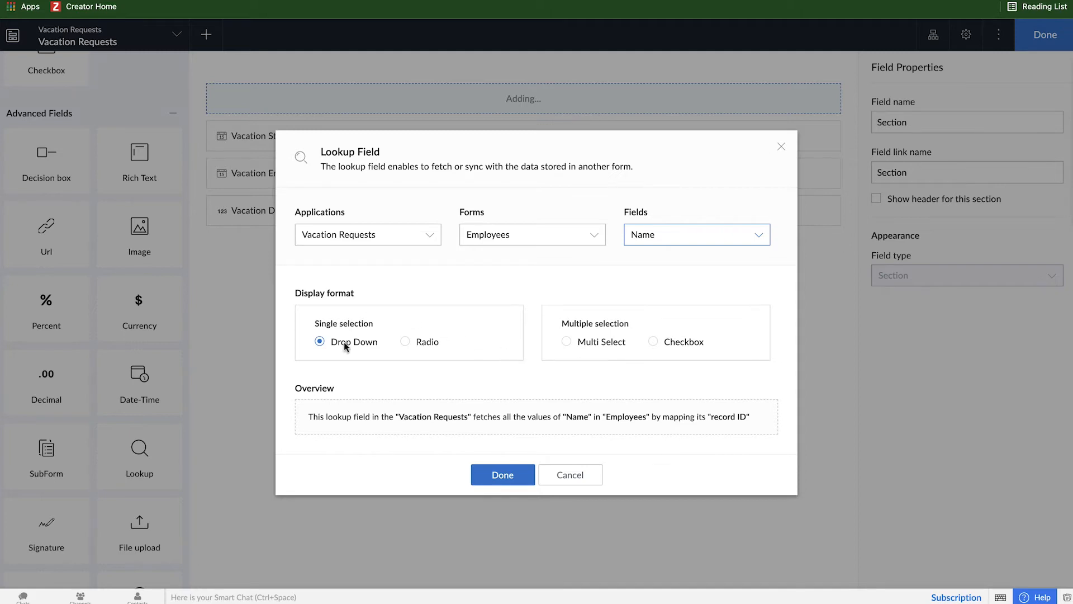
{"action": "left_click", "coordinate": [503, 475]}
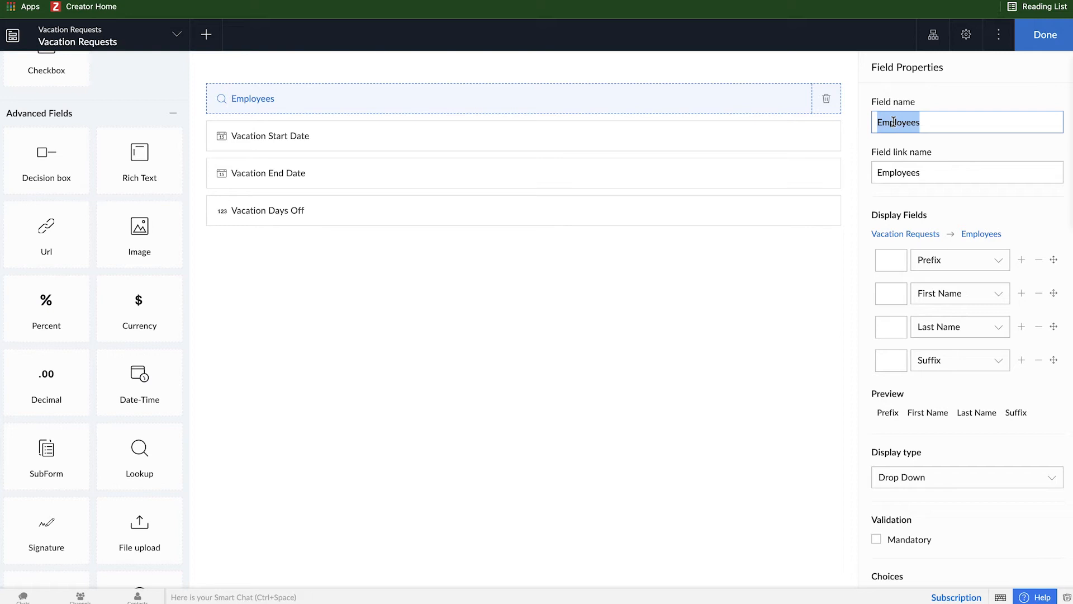
Step: Rename the lookup to Employee and remove Prefix from its display fields
{"action": "type", "text": "Emplo"}
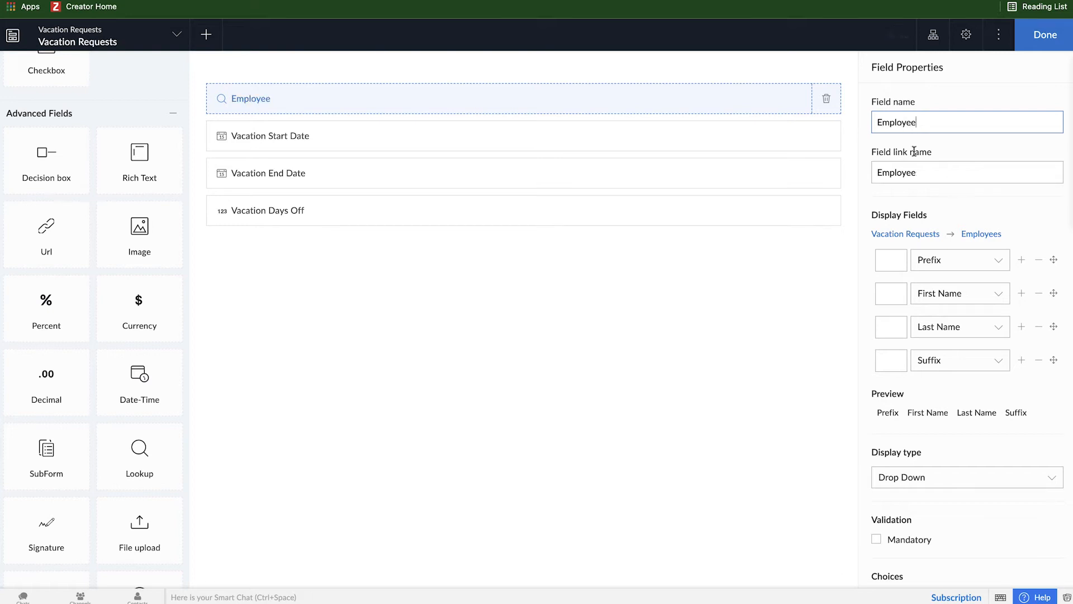
{"action": "mouse_move", "coordinate": [887, 348]}
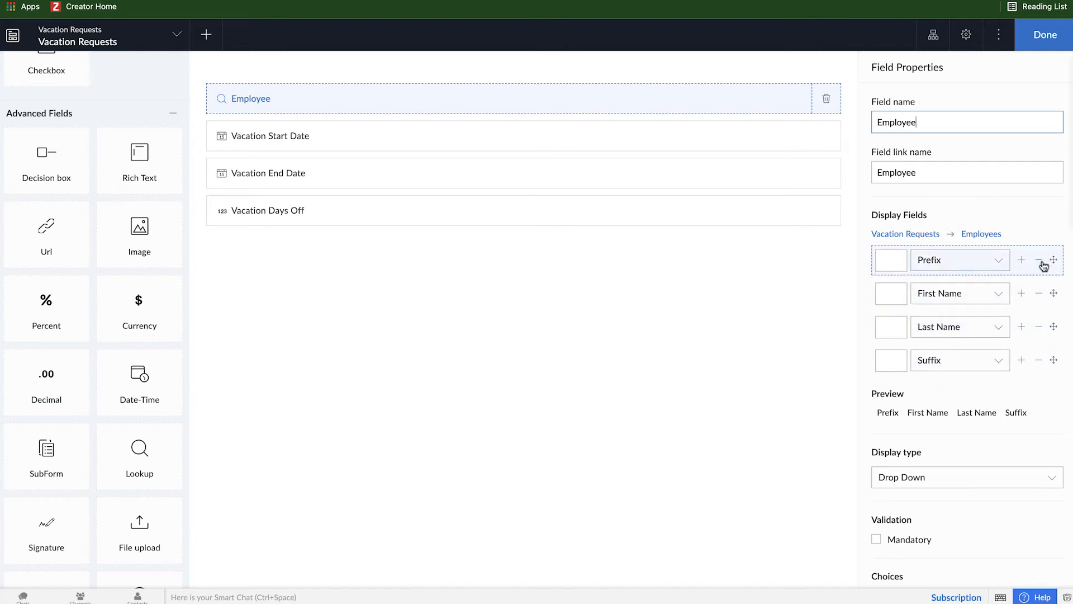
{"action": "left_click", "coordinate": [1038, 259]}
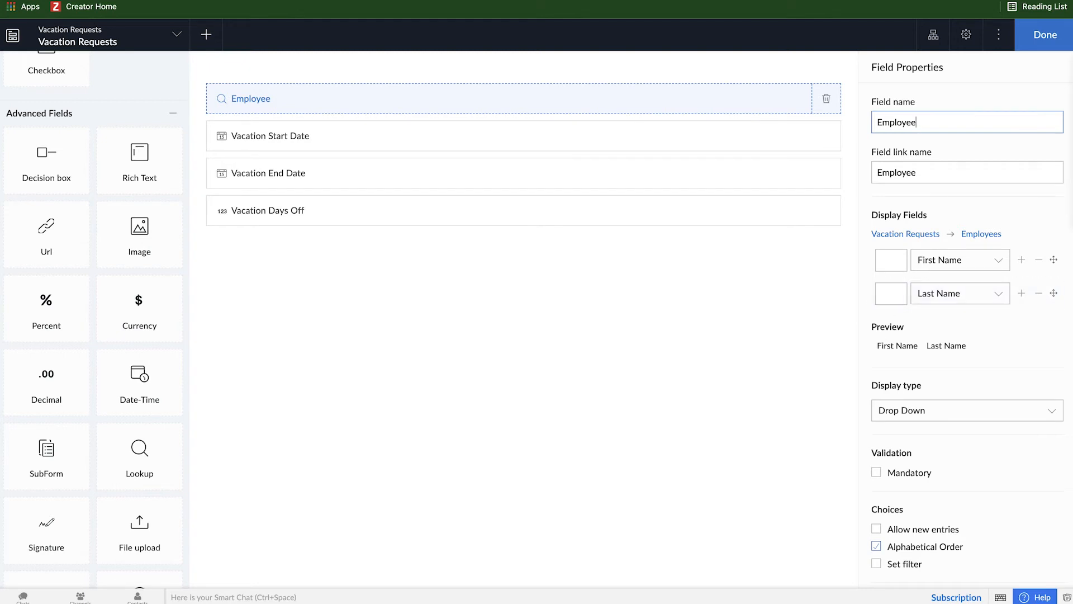
{"action": "scroll", "scroll_direction": "down", "scroll_amount": 3}
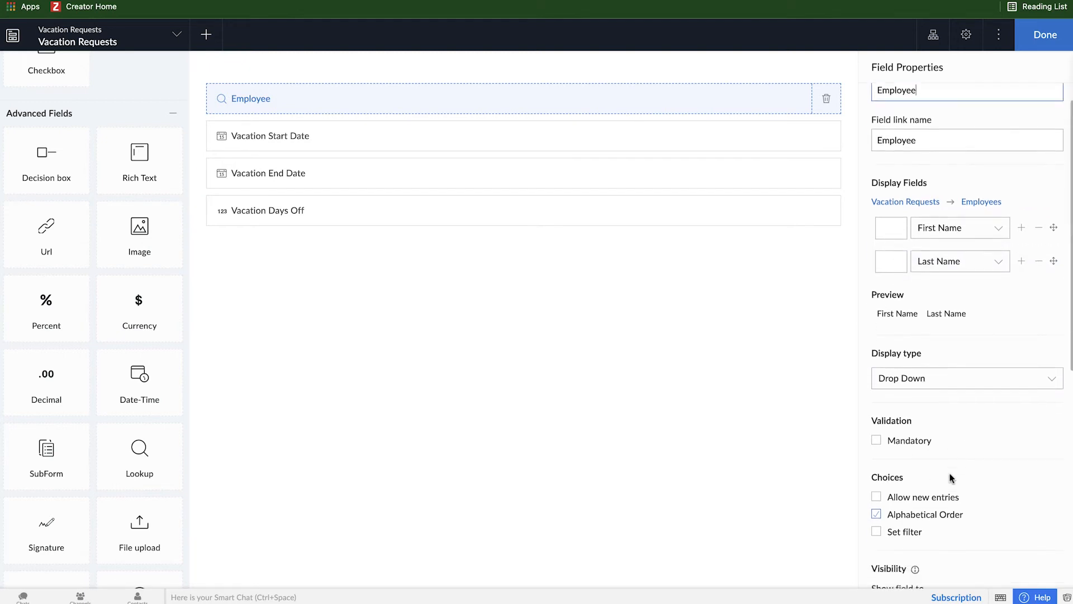
{"action": "scroll", "scroll_direction": "down", "scroll_amount": 3}
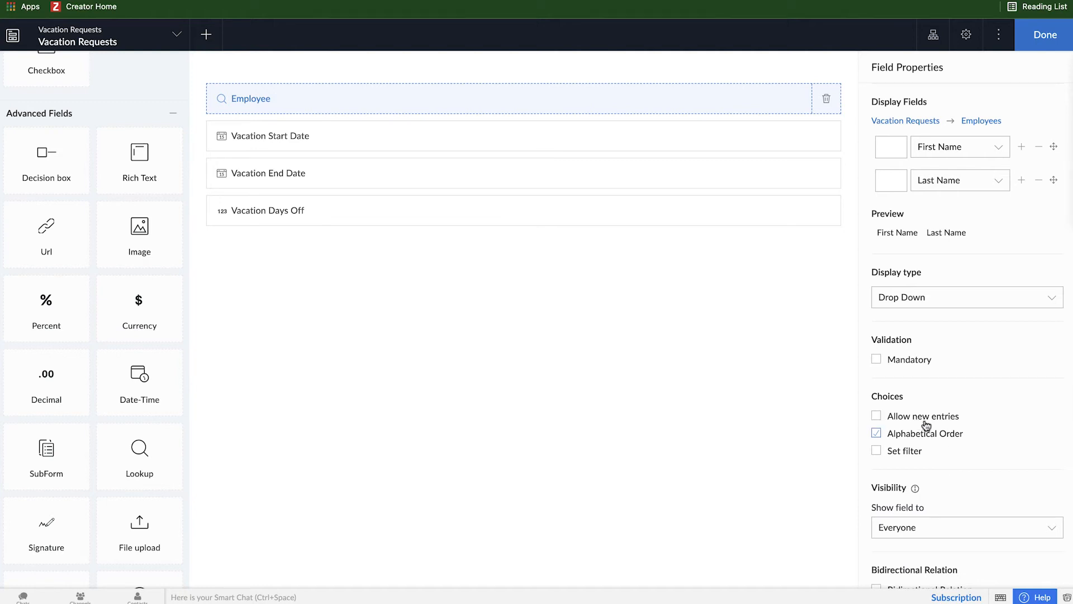
{"action": "mouse_move", "coordinate": [911, 463]}
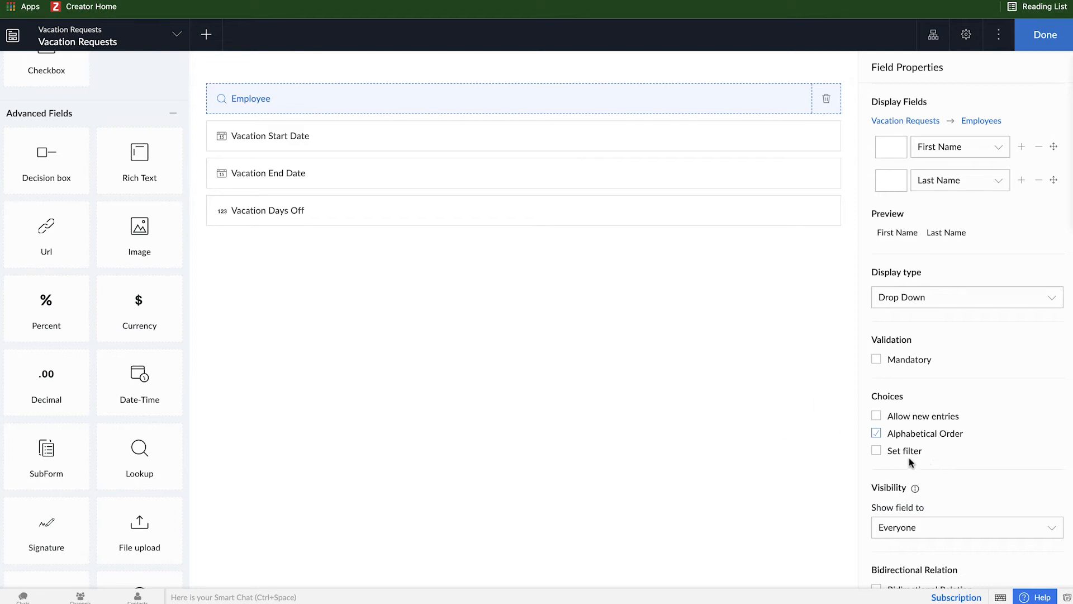
{"action": "mouse_move", "coordinate": [732, 442]}
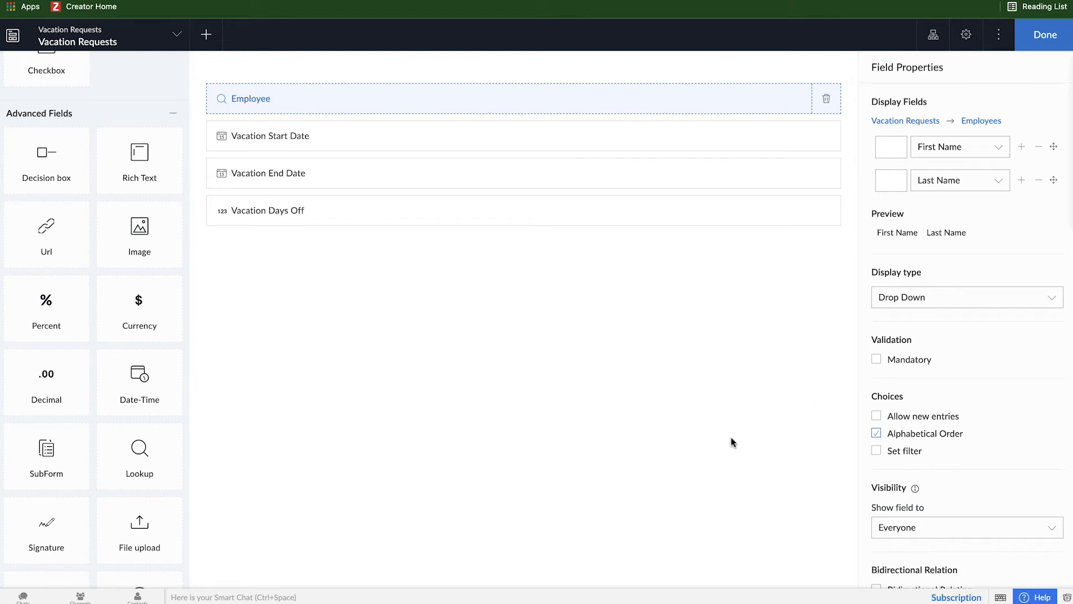
{"action": "mouse_move", "coordinate": [933, 406]}
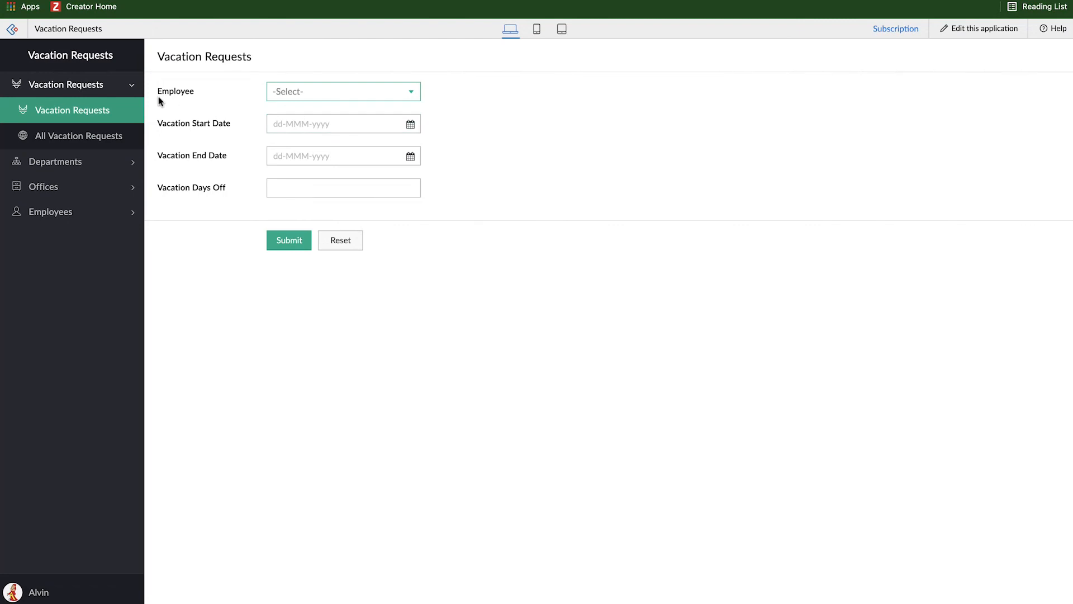
Step: Choose Creed Bratton, set the 27-Oct-2021 start date, submit, and view the report
{"action": "left_click", "coordinate": [342, 91]}
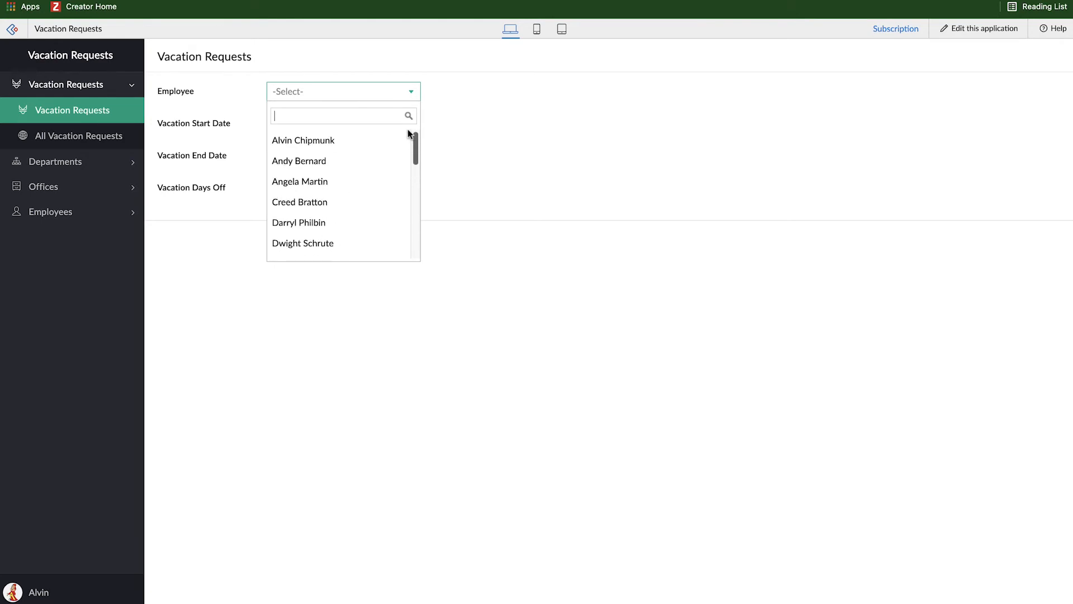
{"action": "mouse_move", "coordinate": [309, 139]}
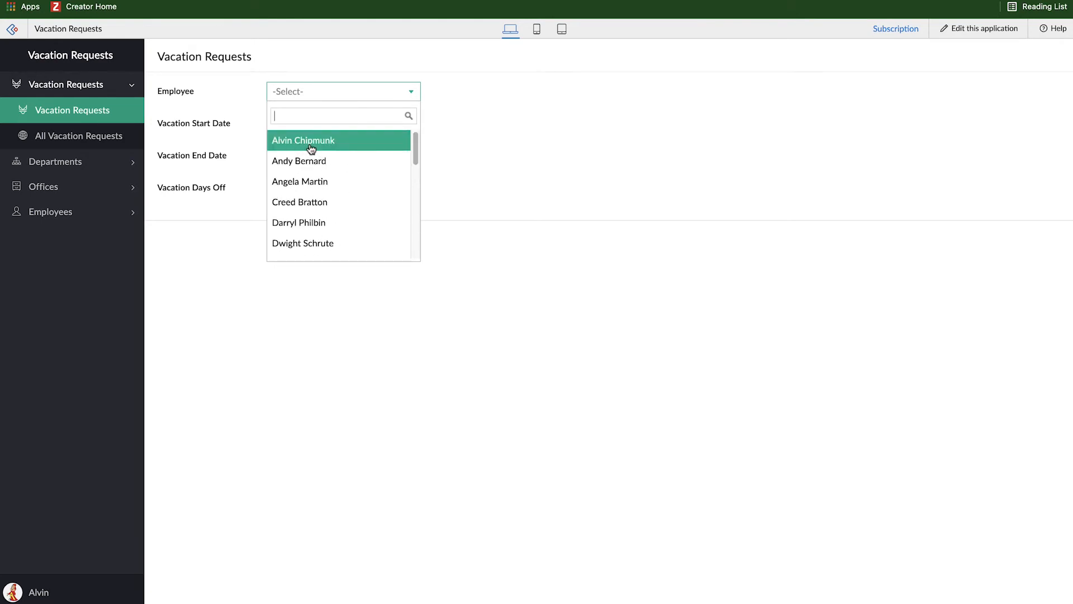
{"action": "left_click", "coordinate": [299, 202]}
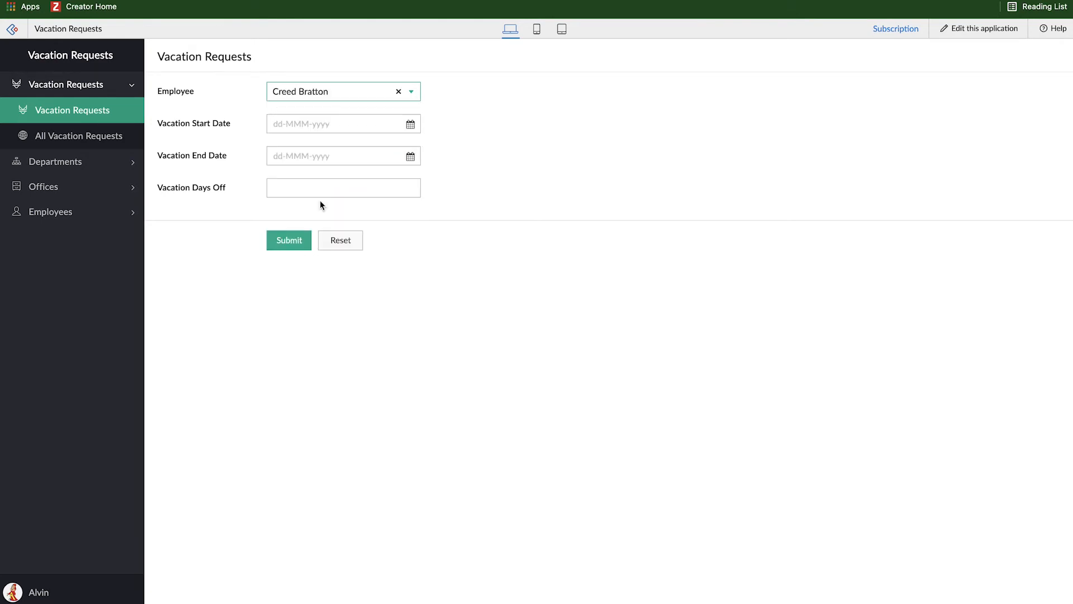
{"action": "left_click", "coordinate": [335, 124]}
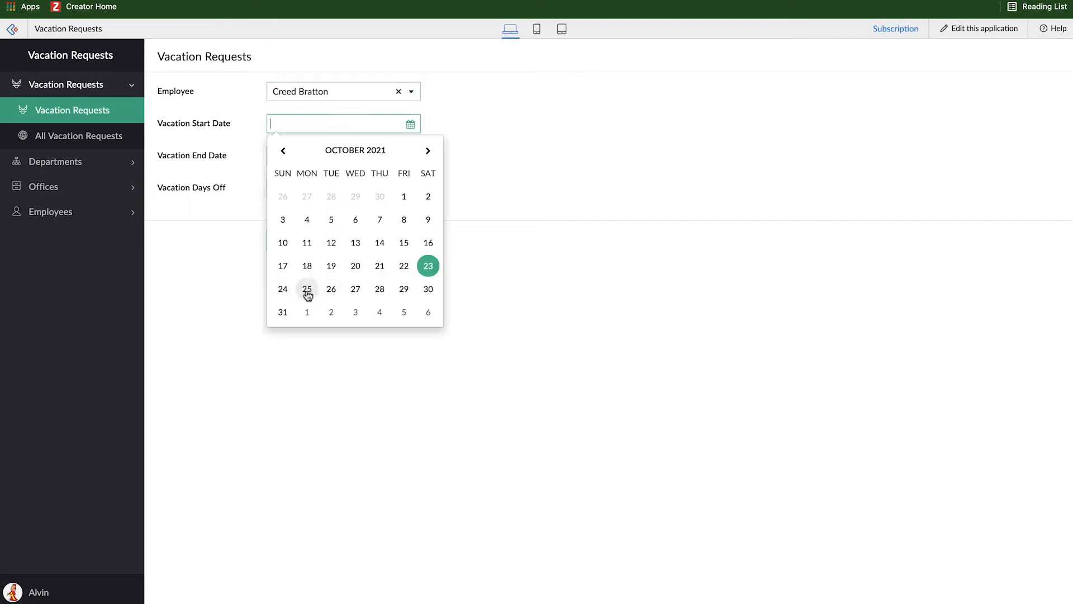
{"action": "left_click", "coordinate": [356, 288]}
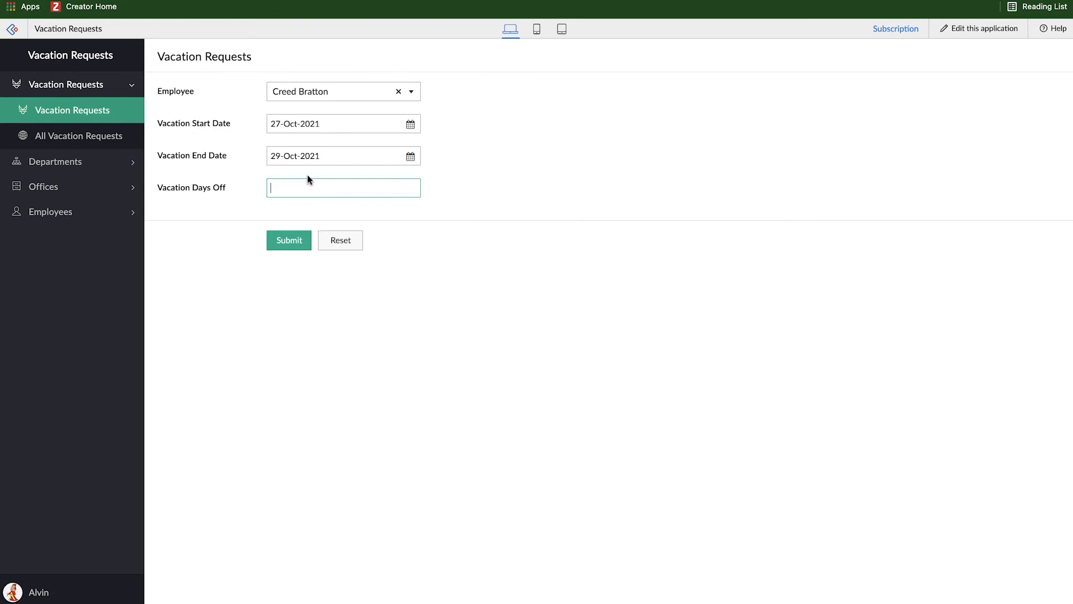
{"action": "left_click", "coordinate": [289, 241]}
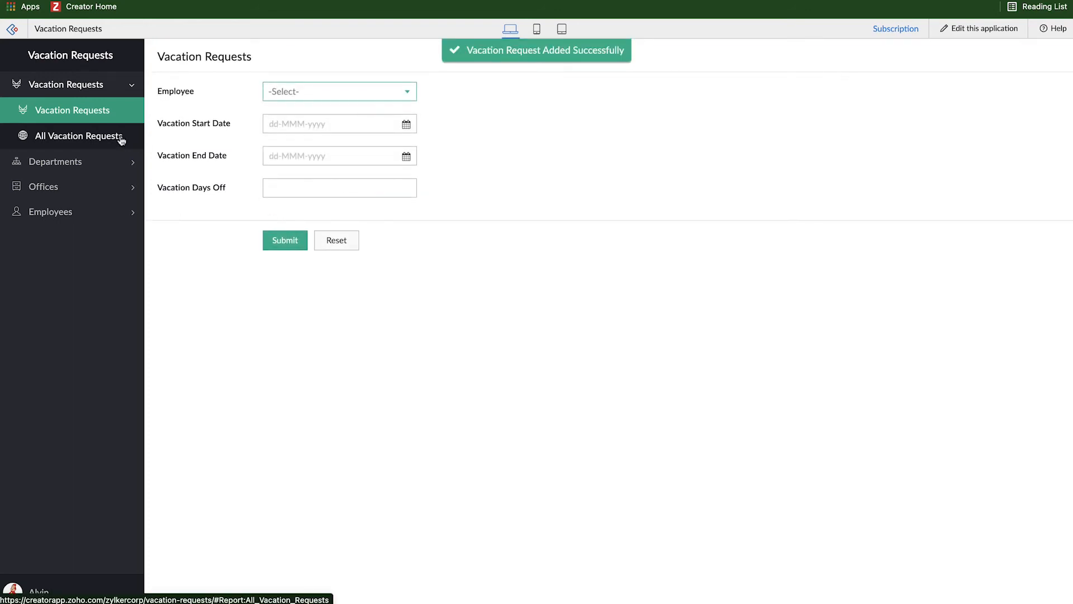
{"action": "left_click", "coordinate": [80, 135]}
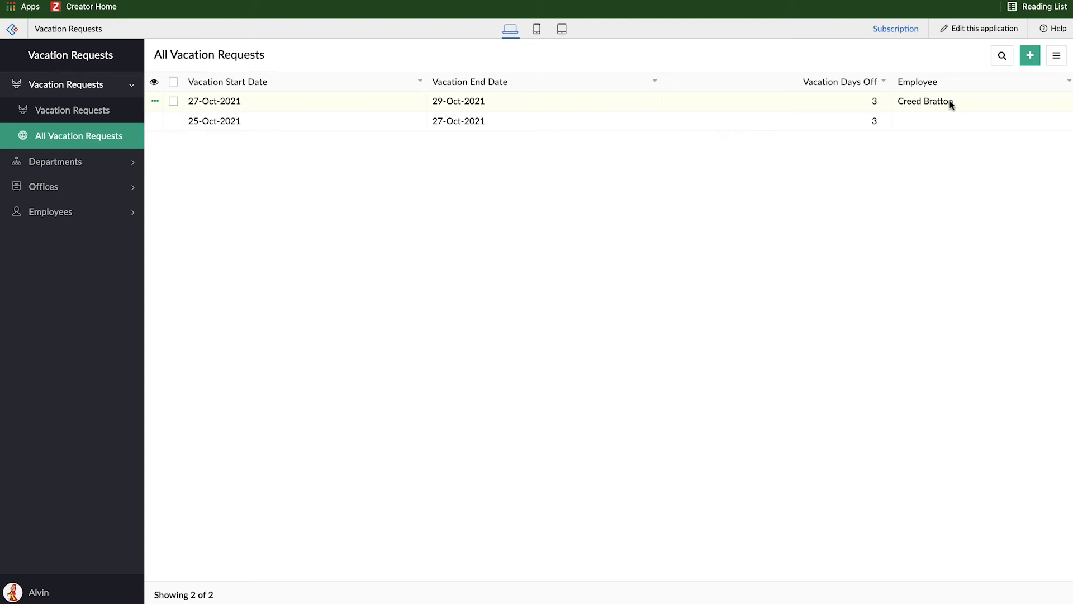
{"action": "mouse_move", "coordinate": [875, 100]}
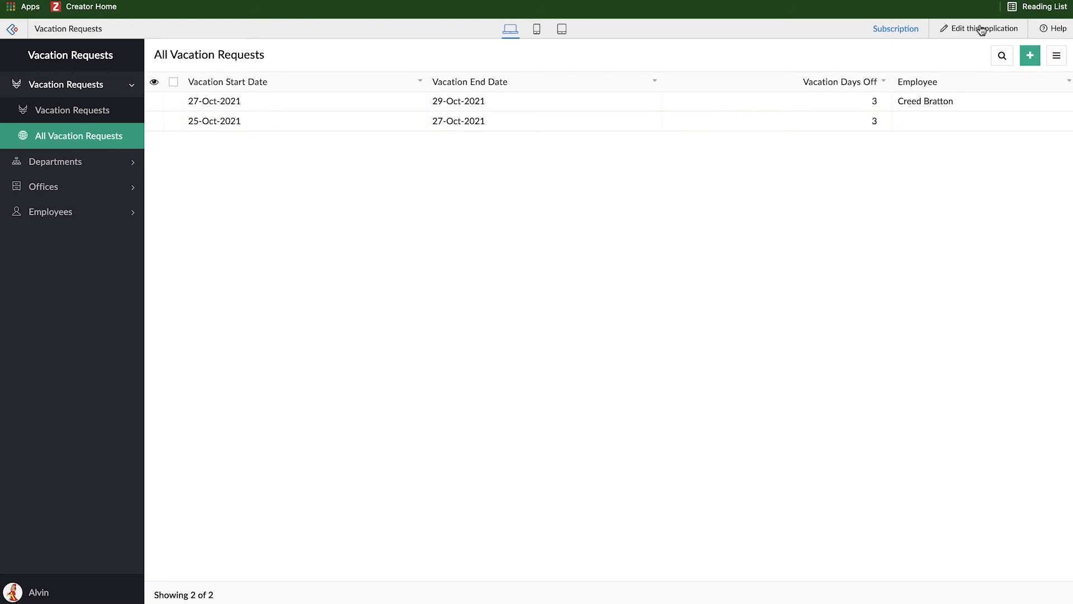
Step: Switch from the All Vacation Requests report back into the application editor
{"action": "left_click", "coordinate": [982, 28]}
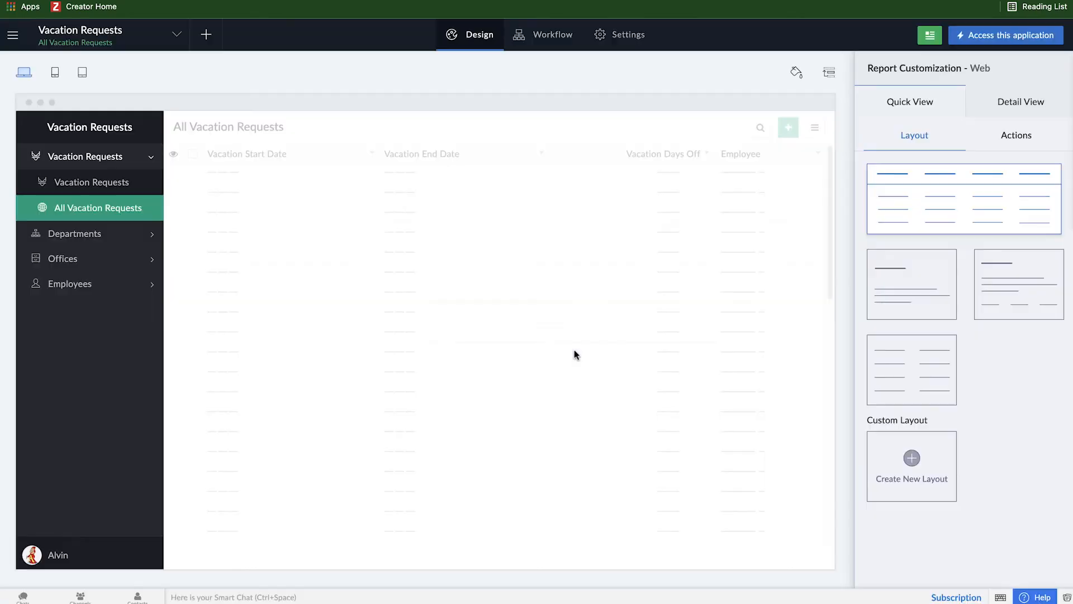
Step: Add Role as a third Employee display field with a '-' prefix and save
{"action": "left_click", "coordinate": [89, 183]}
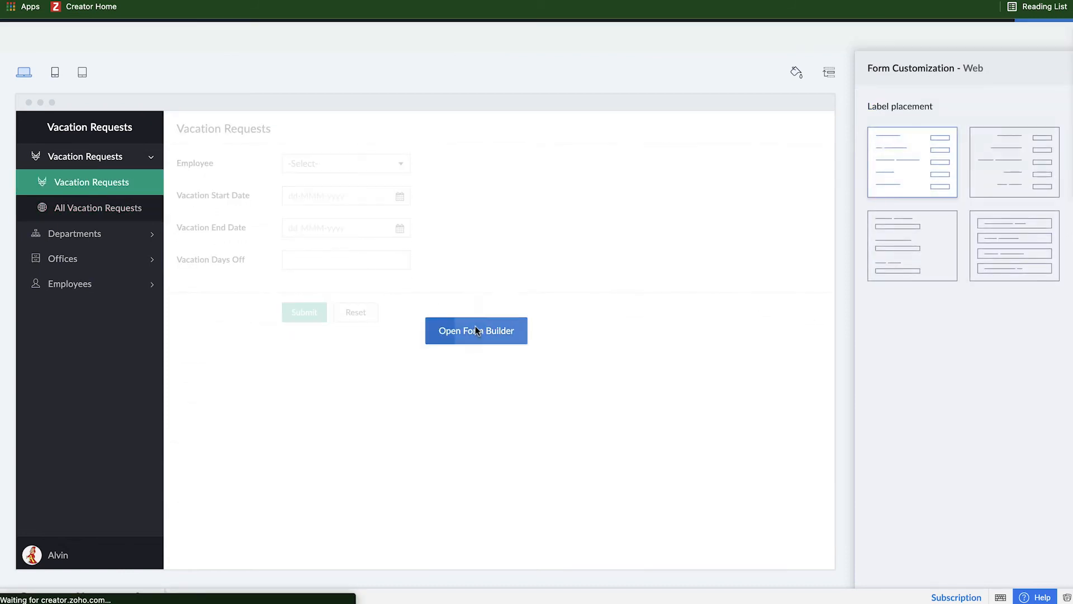
{"action": "left_click", "coordinate": [476, 330]}
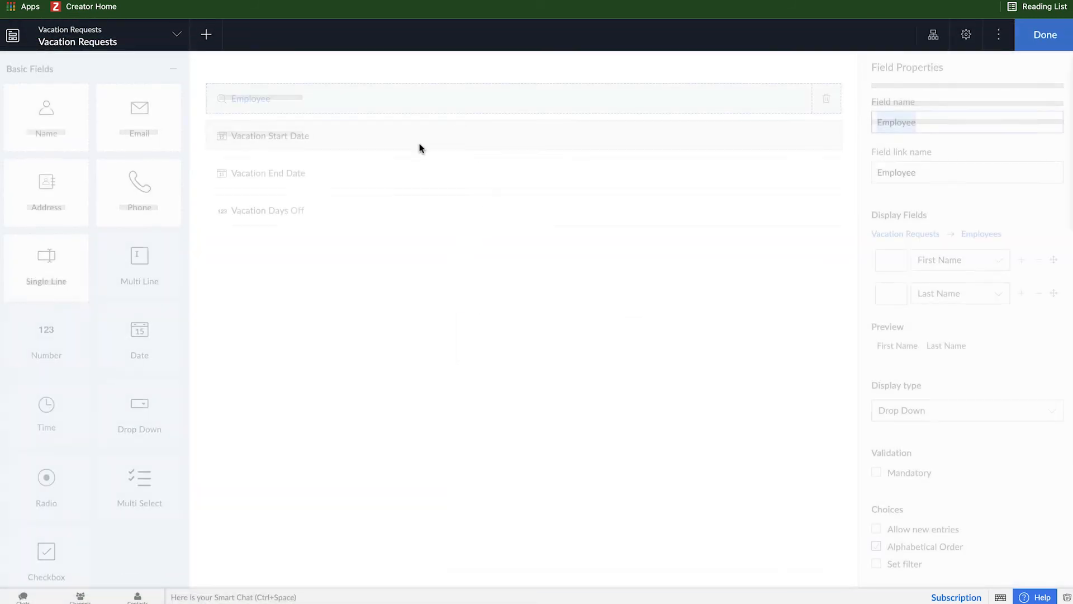
{"action": "left_click", "coordinate": [876, 547]}
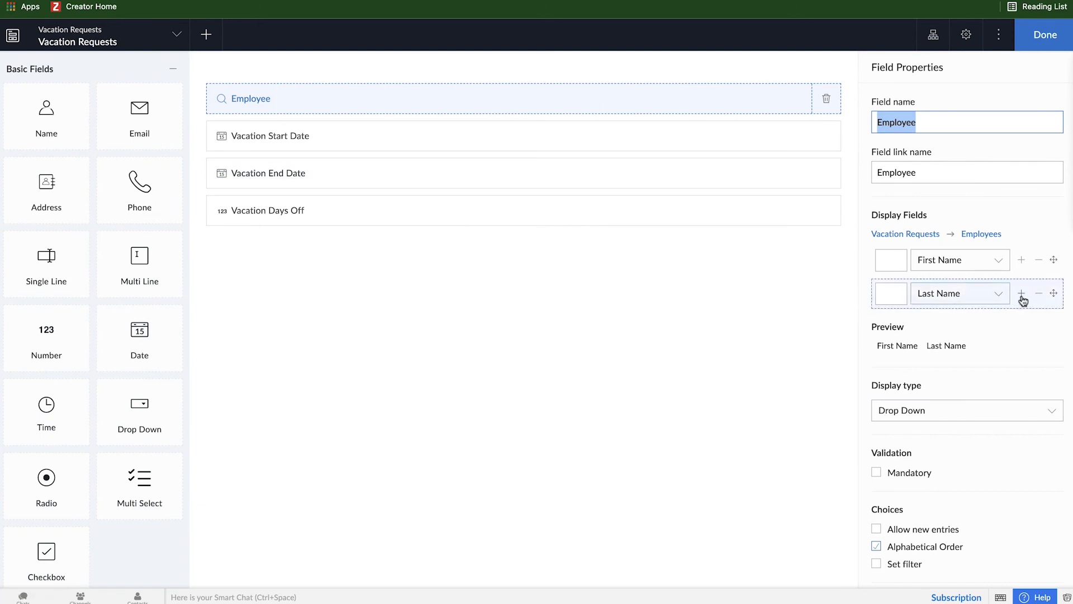
{"action": "left_click", "coordinate": [1021, 293]}
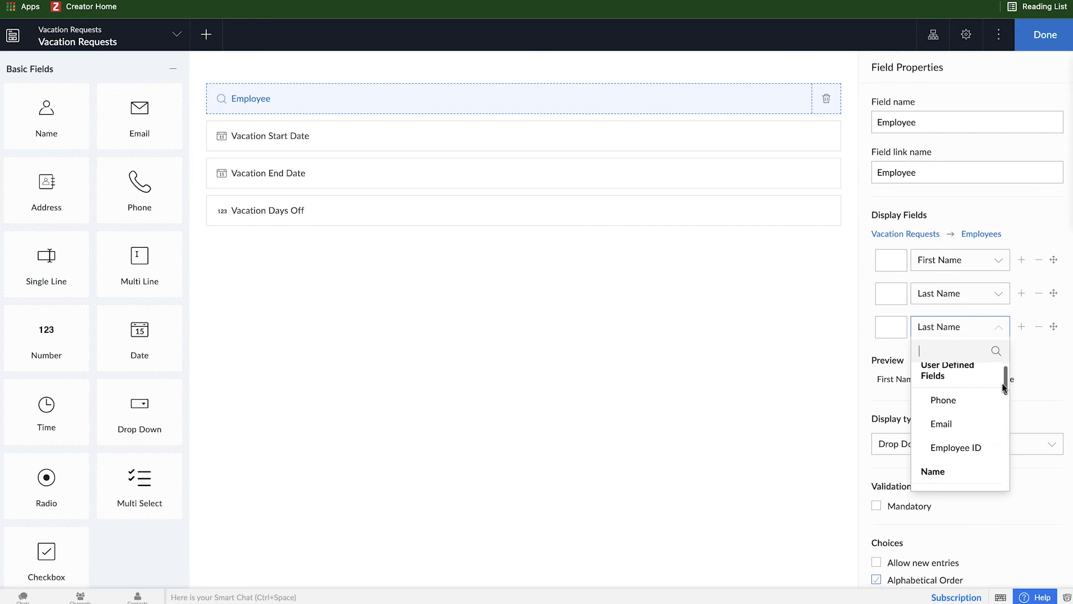
{"action": "scroll", "scroll_direction": "down", "scroll_amount": 3}
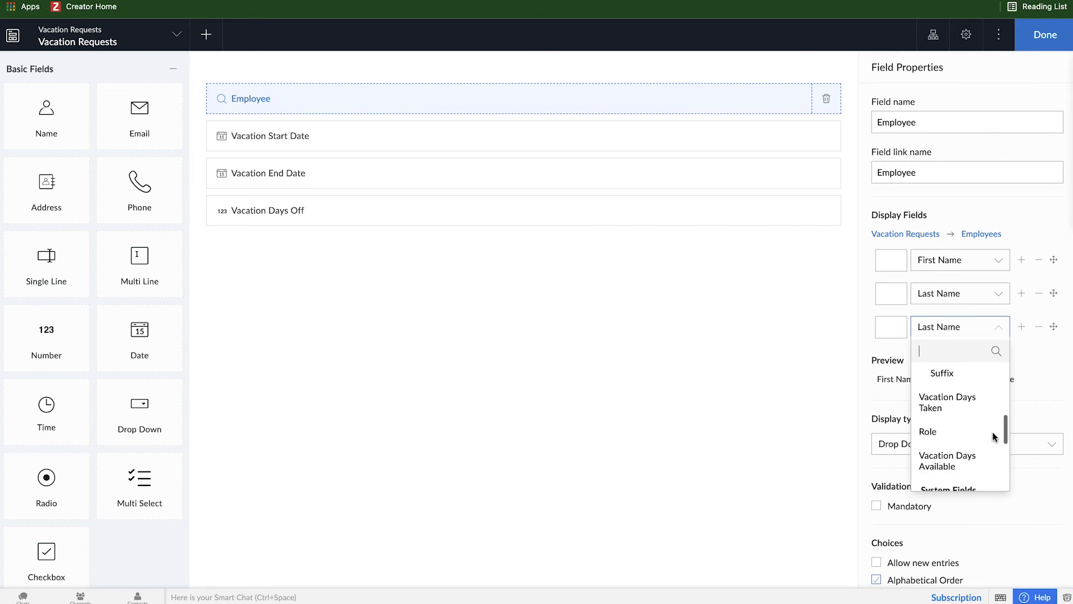
{"action": "mouse_move", "coordinate": [960, 431]}
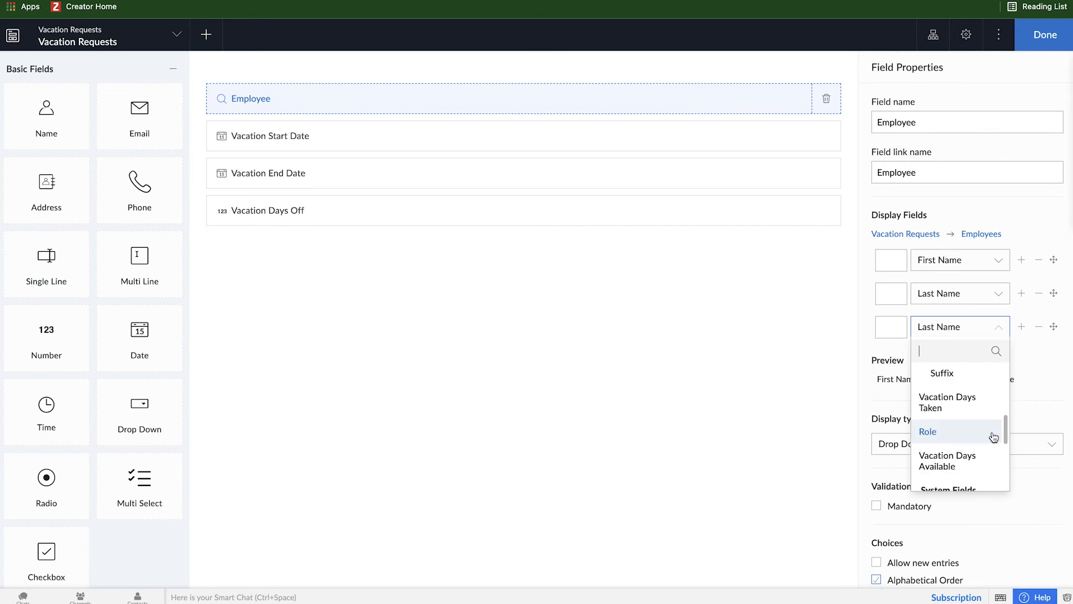
{"action": "left_click", "coordinate": [928, 431]}
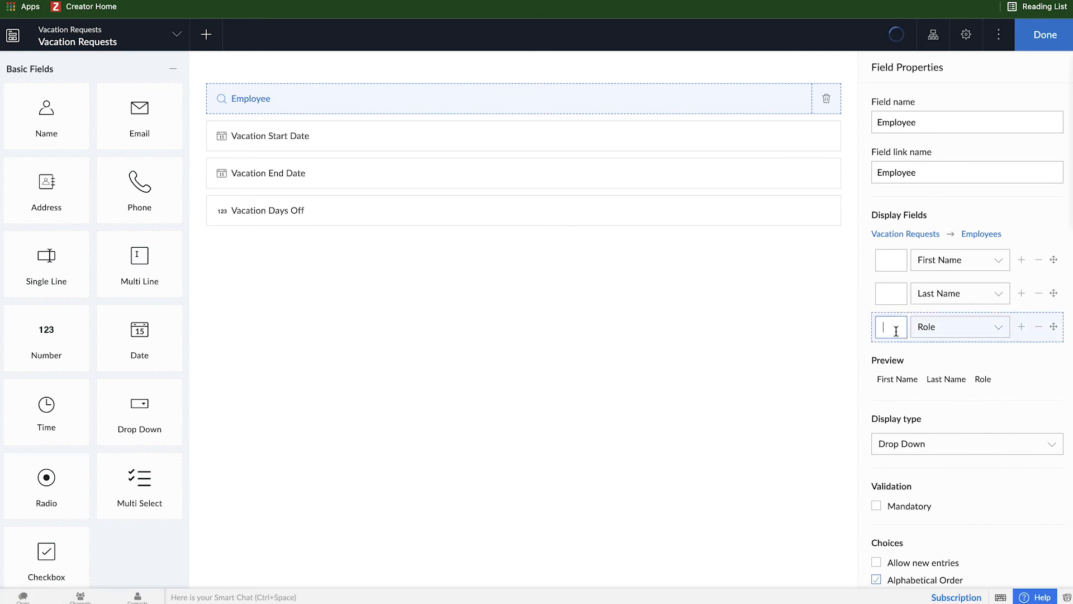
{"action": "type", "text": "-"}
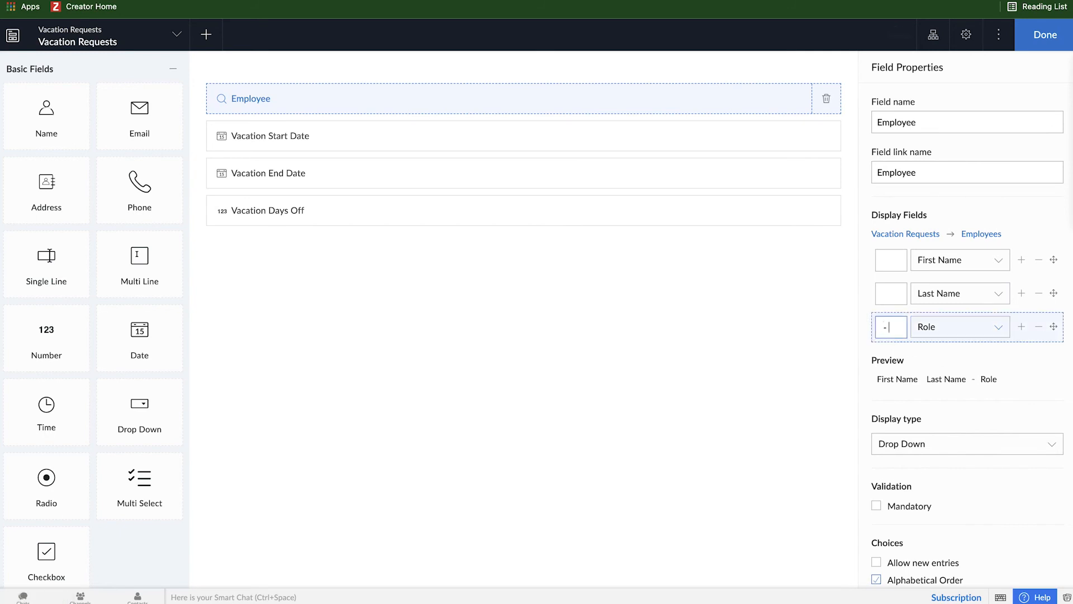
{"action": "left_click", "coordinate": [1043, 35]}
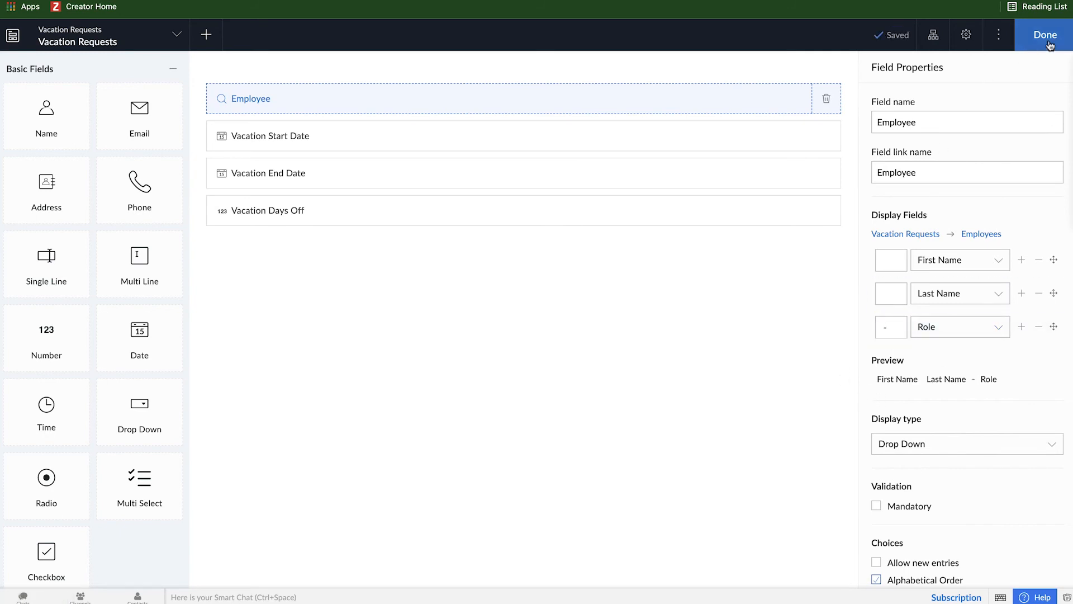
Step: Open the live form and scroll the Employee list showing names with roles
{"action": "left_click", "coordinate": [1043, 35]}
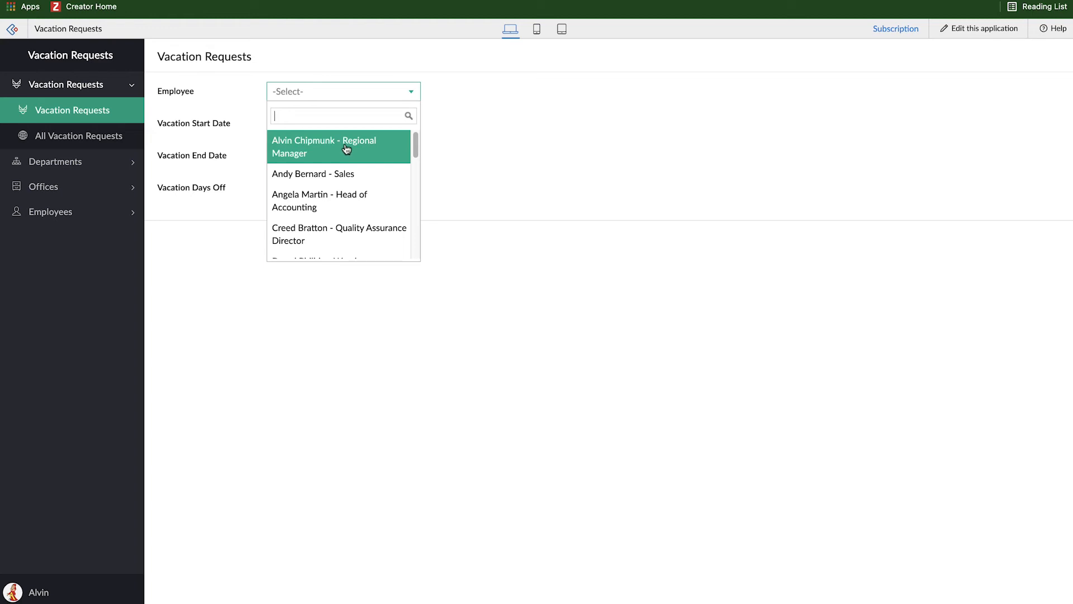
{"action": "mouse_move", "coordinate": [374, 160]}
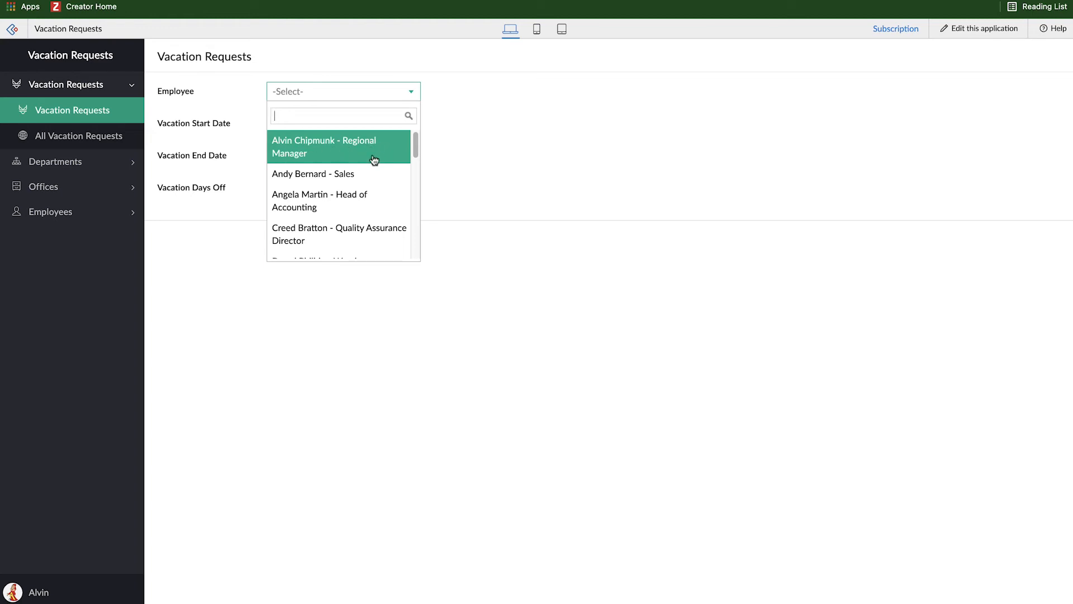
{"action": "scroll", "scroll_direction": "down", "scroll_amount": 3}
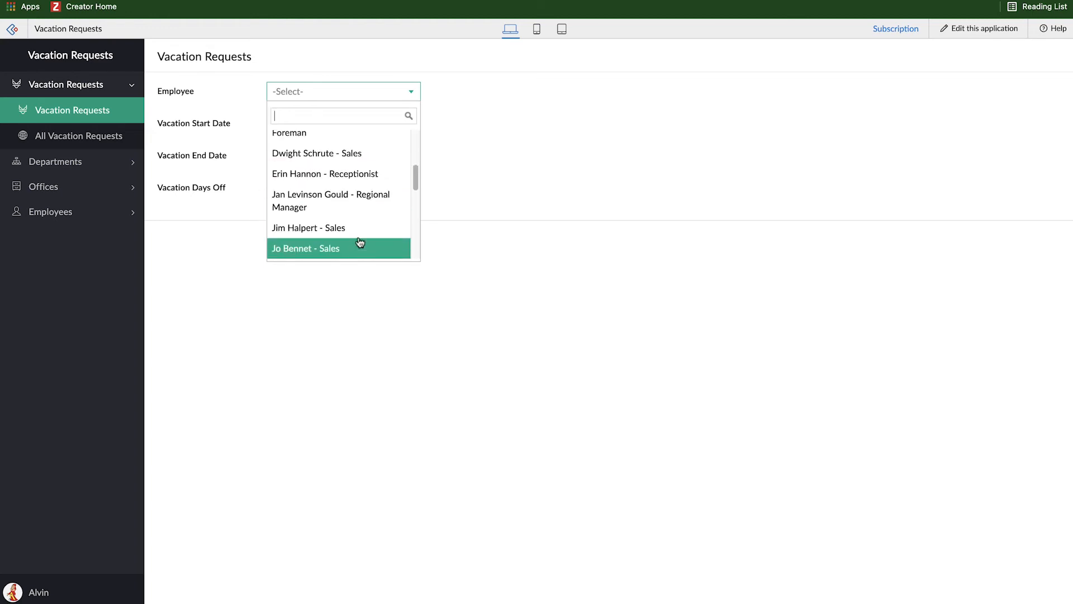
{"action": "mouse_move", "coordinate": [402, 247]}
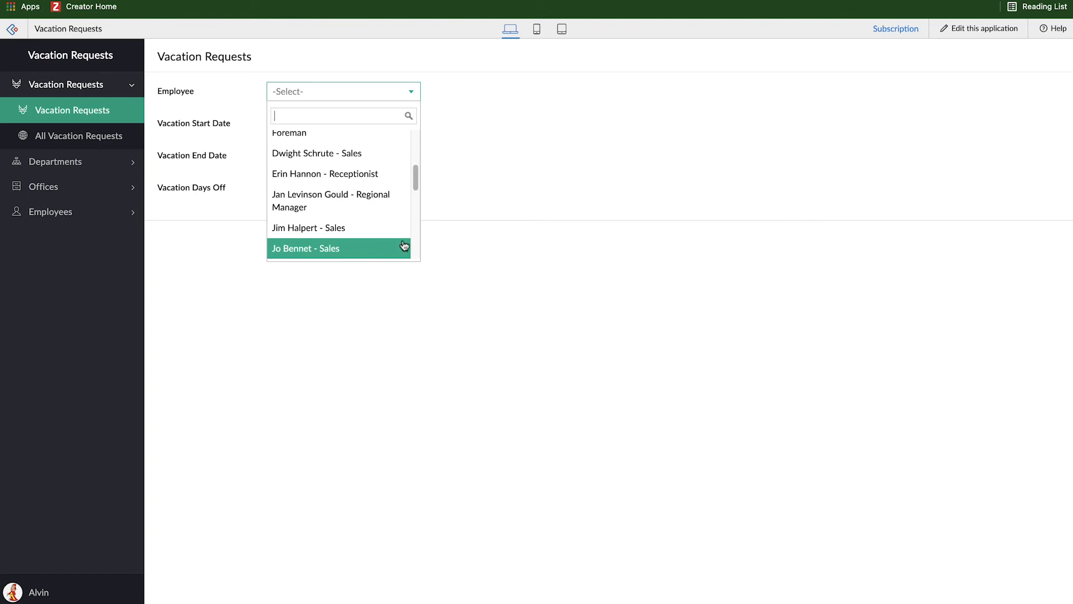
{"action": "mouse_move", "coordinate": [479, 243]}
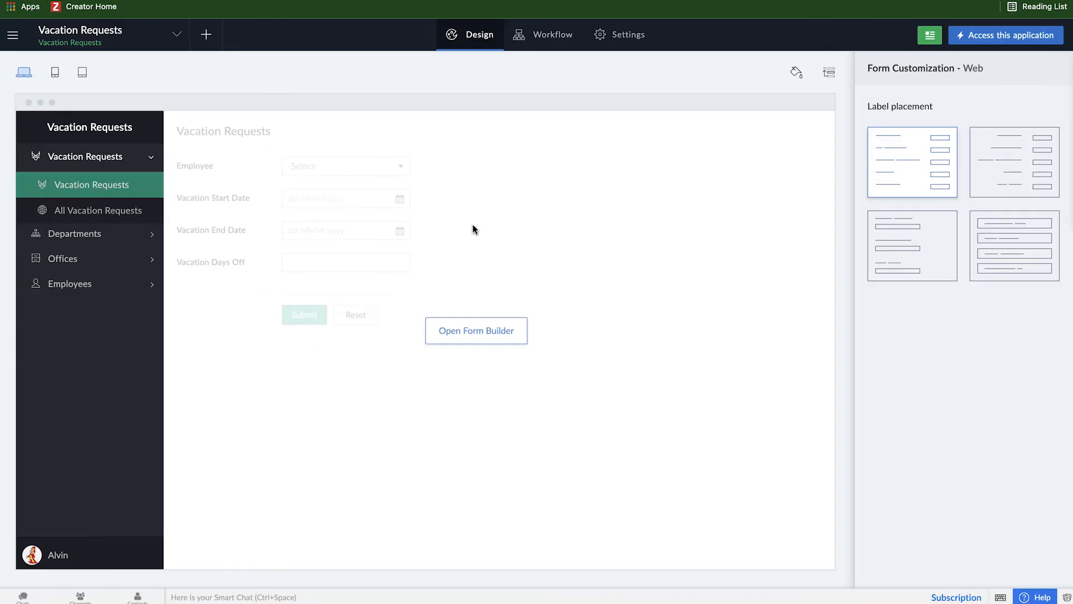
Step: Reopen the form builder, drop Role from the Employee display fields, and finish
{"action": "left_click", "coordinate": [475, 330]}
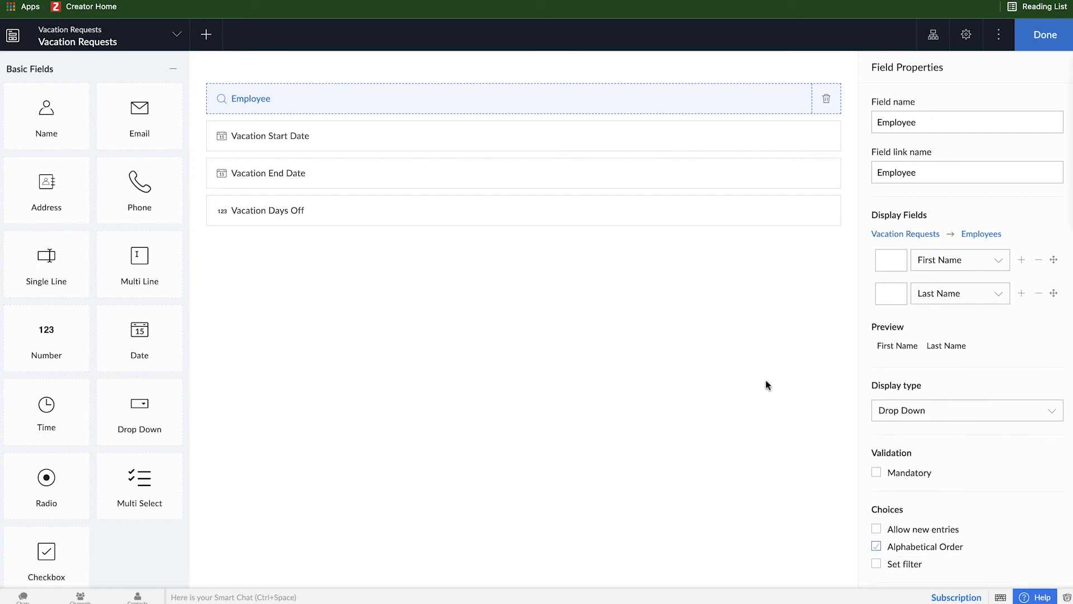
{"action": "left_click", "coordinate": [877, 528]}
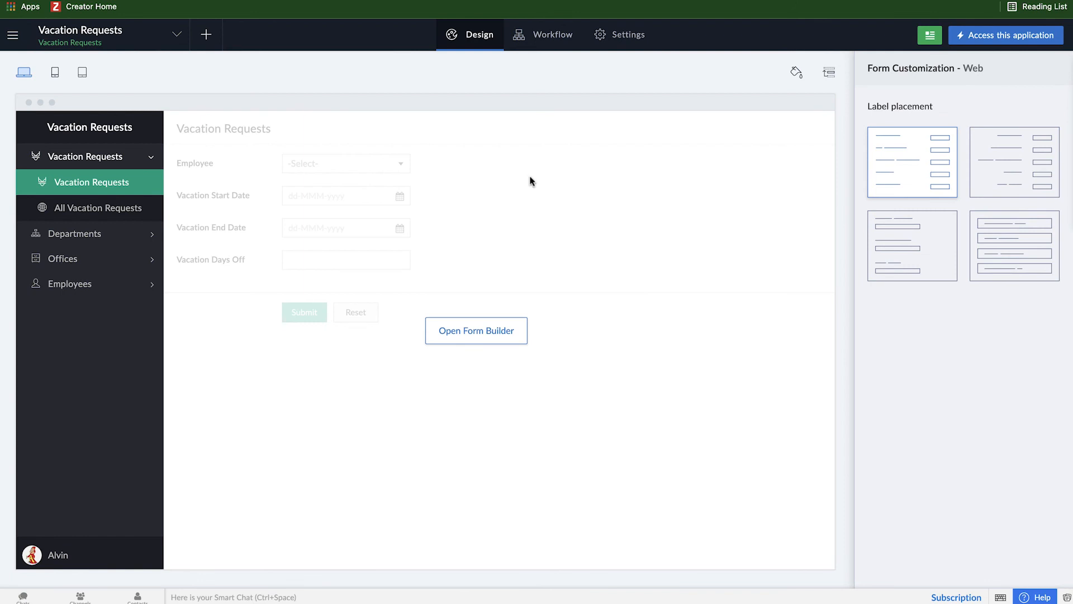
{"action": "mouse_move", "coordinate": [548, 185]}
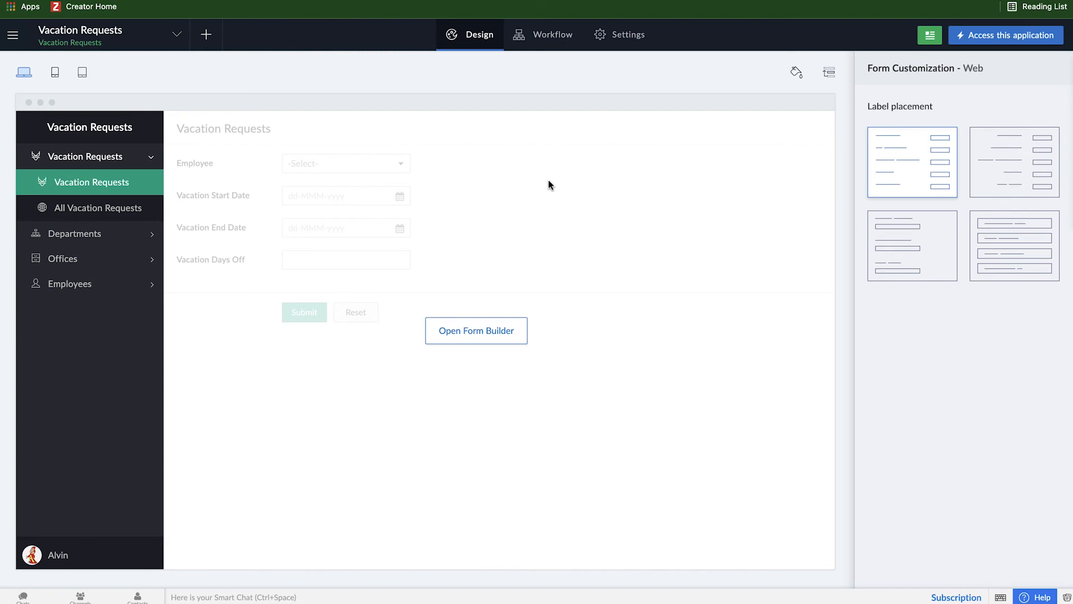
{"action": "mouse_move", "coordinate": [580, 311]}
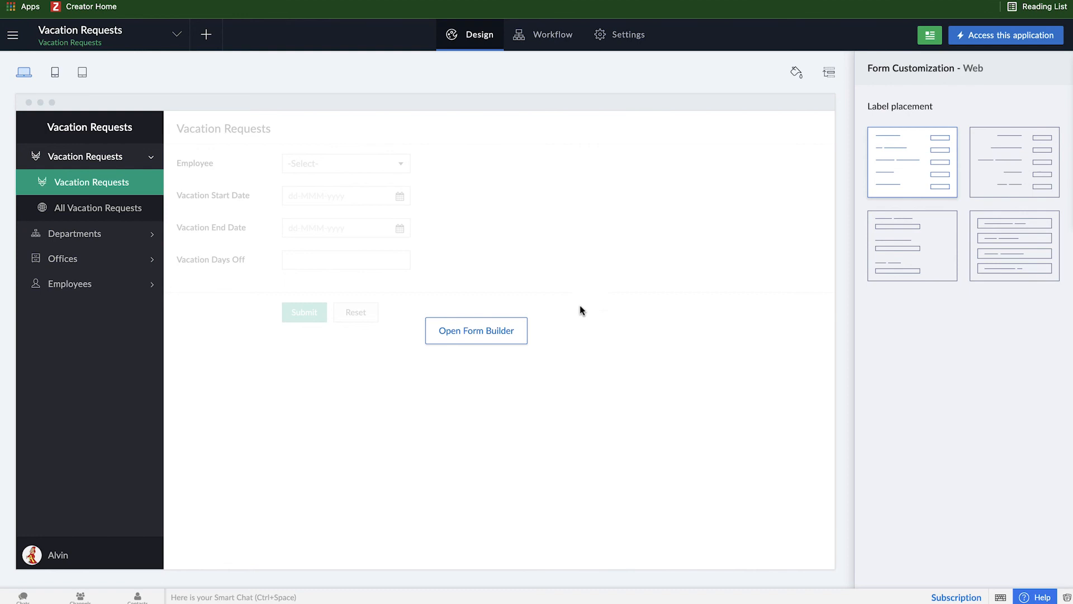
Step: Mark Employee, Vacation Start Date, End Date and Days Off as mandatory
{"action": "left_click", "coordinate": [475, 330]}
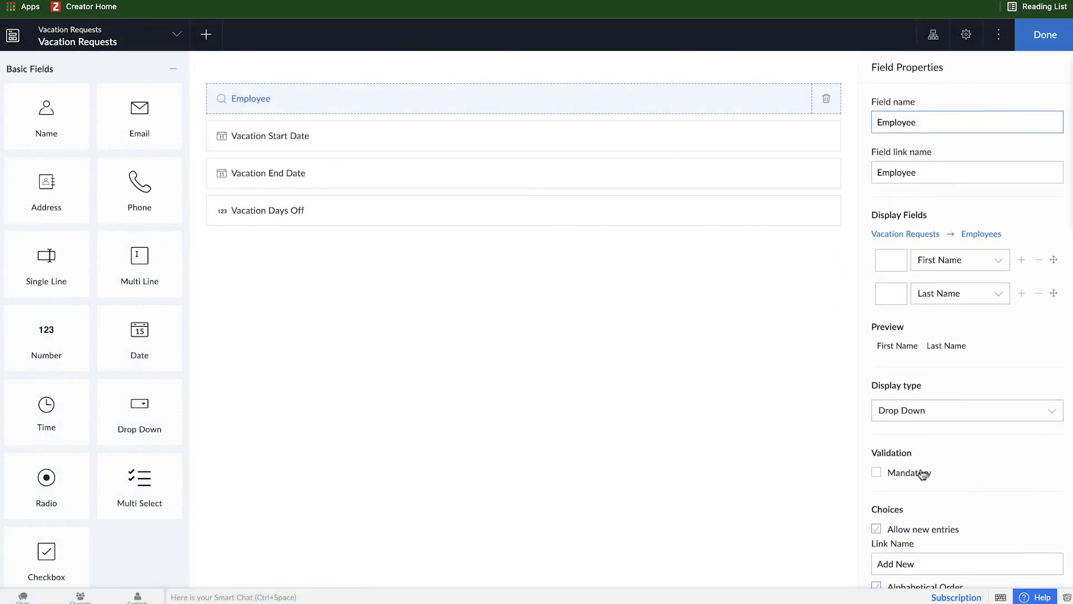
{"action": "left_click", "coordinate": [876, 472]}
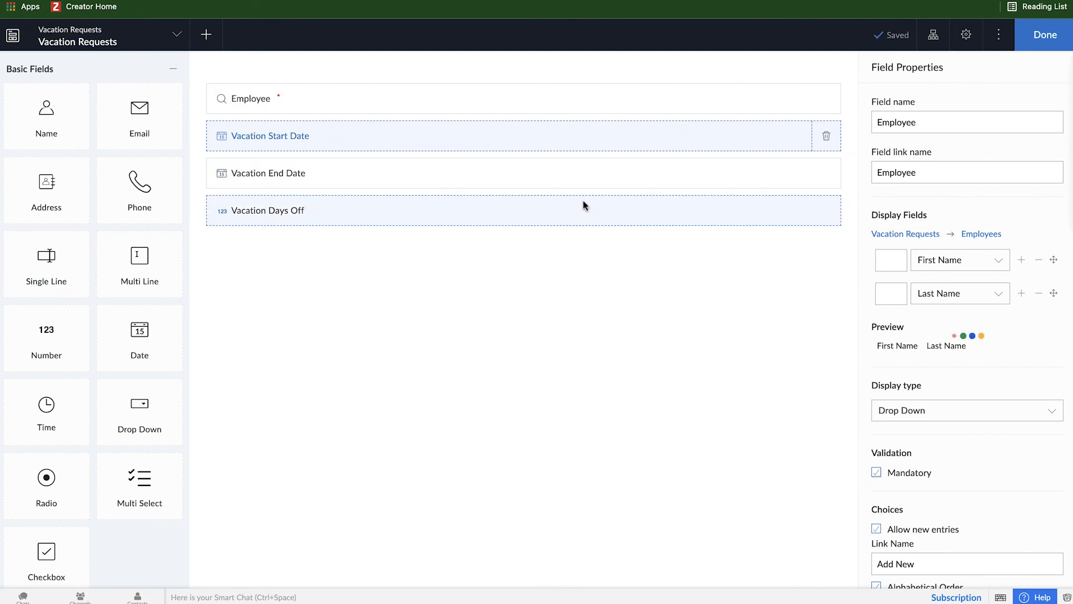
{"action": "left_click", "coordinate": [269, 135]}
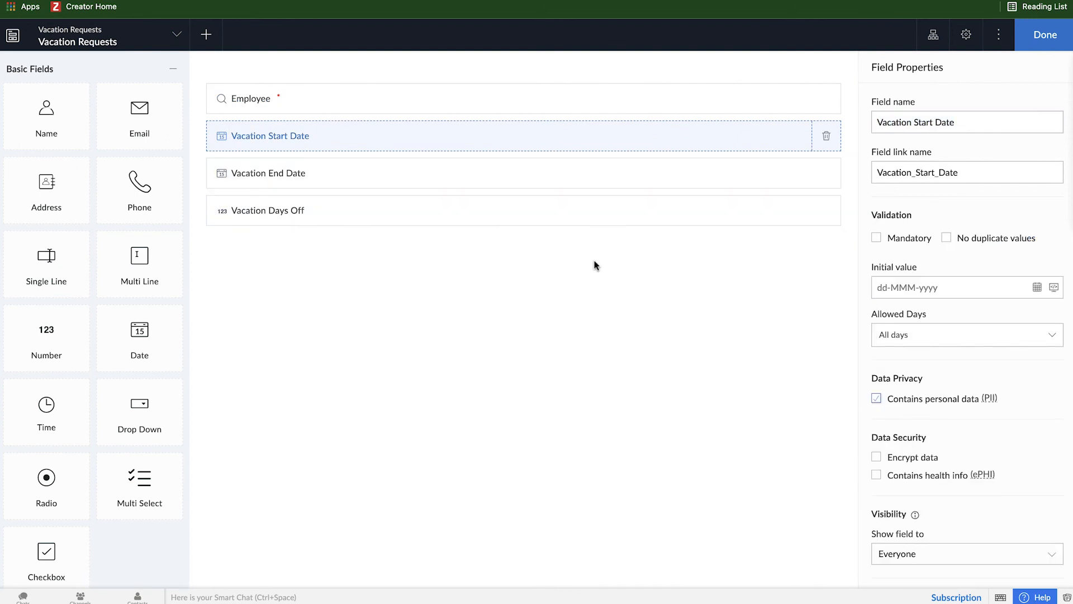
{"action": "left_click", "coordinate": [268, 172]}
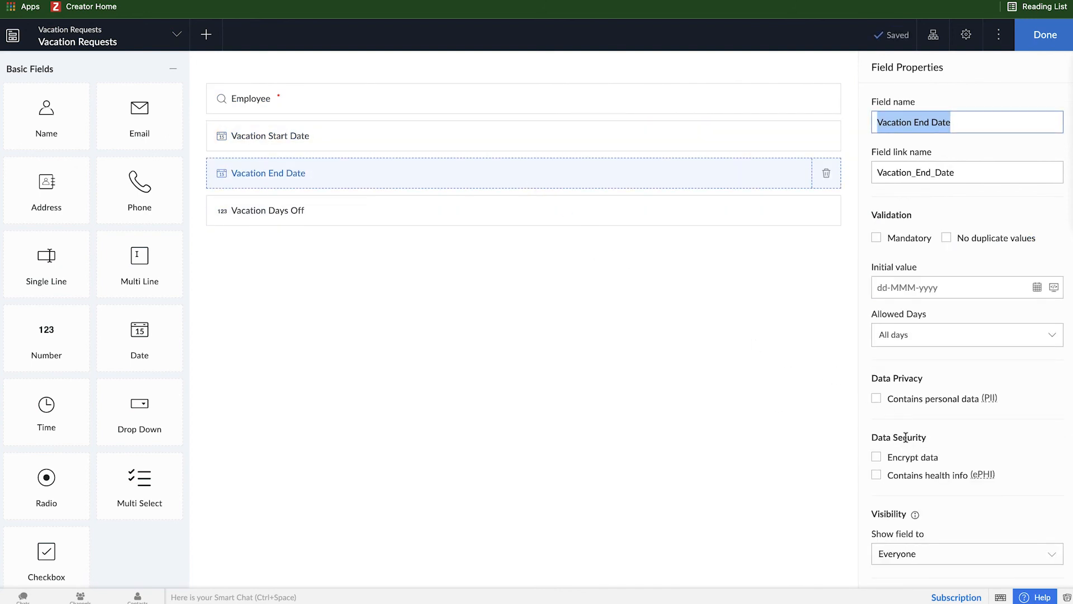
{"action": "left_click", "coordinate": [876, 238]}
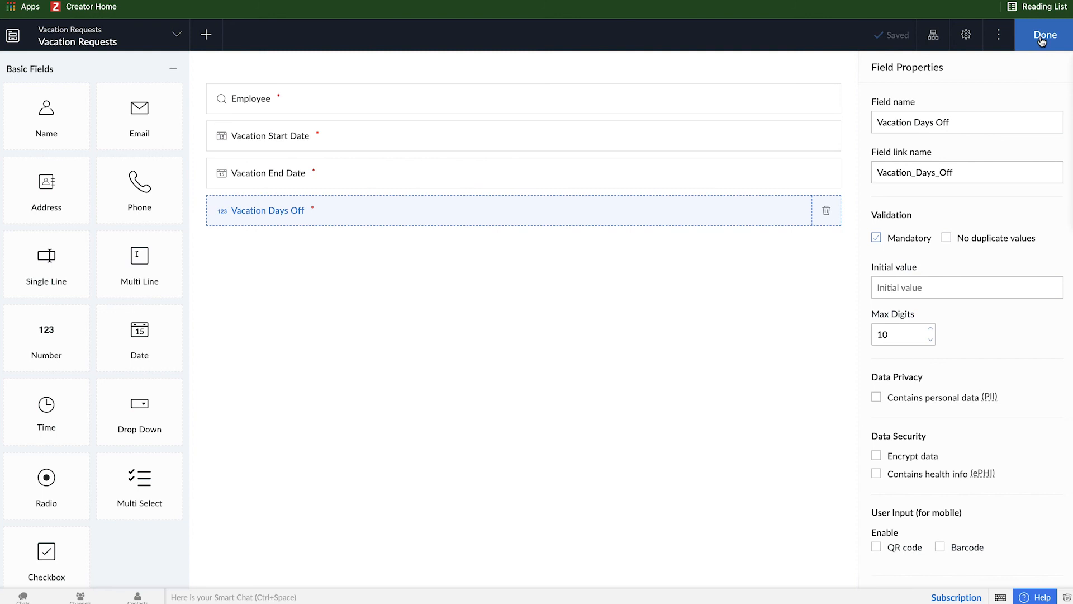
{"action": "left_click", "coordinate": [1044, 35]}
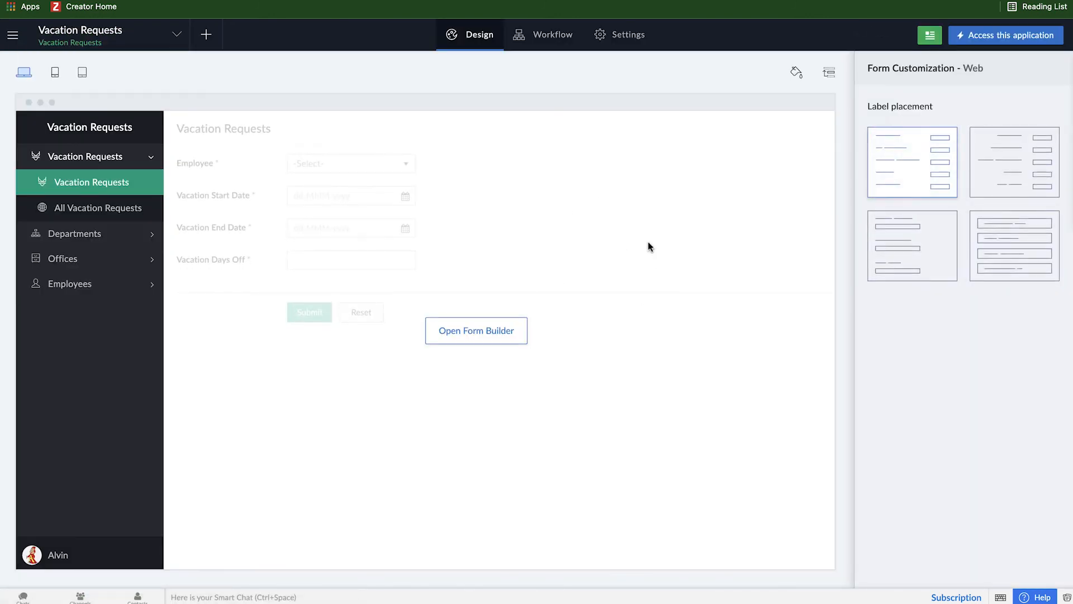
Step: Submit the live form with only employee Alvin Chipmunk selected and dismiss the warning
{"action": "left_click", "coordinate": [1006, 34]}
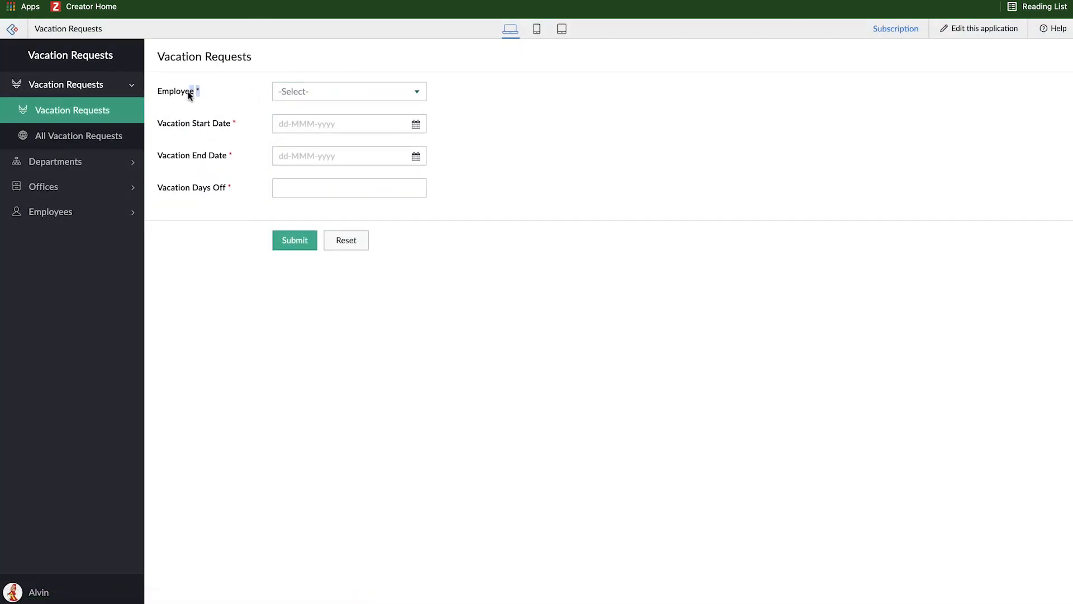
{"action": "left_click", "coordinate": [348, 91]}
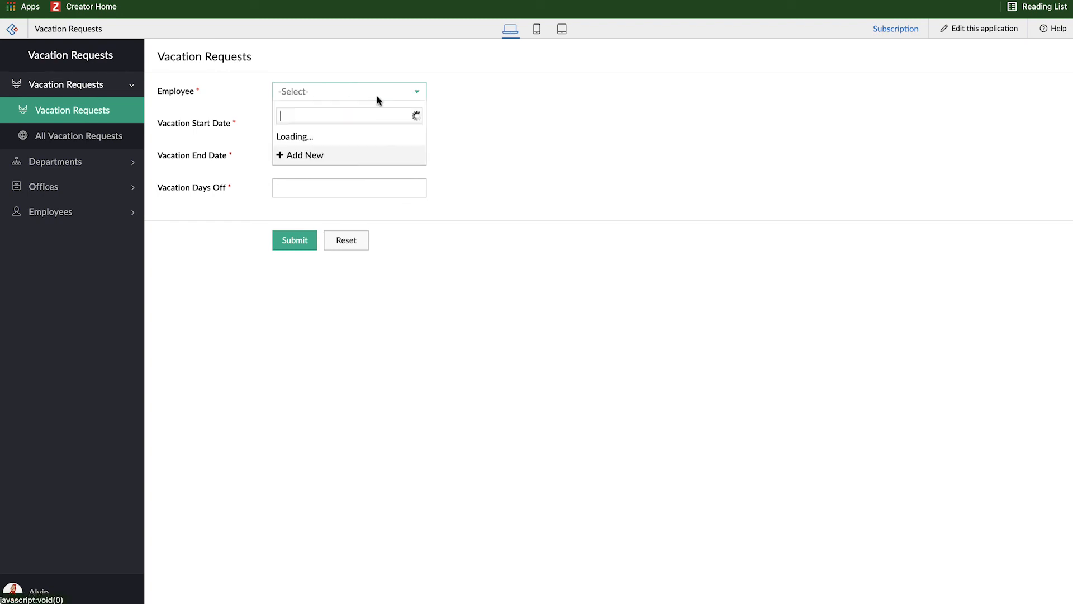
{"action": "left_click", "coordinate": [348, 92]}
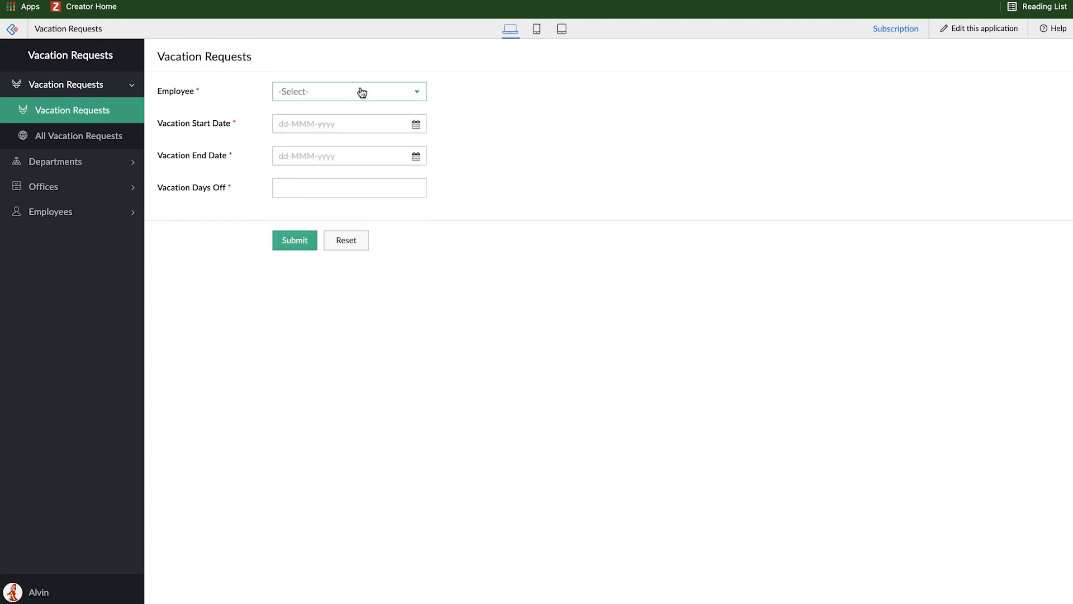
{"action": "left_click", "coordinate": [294, 240]}
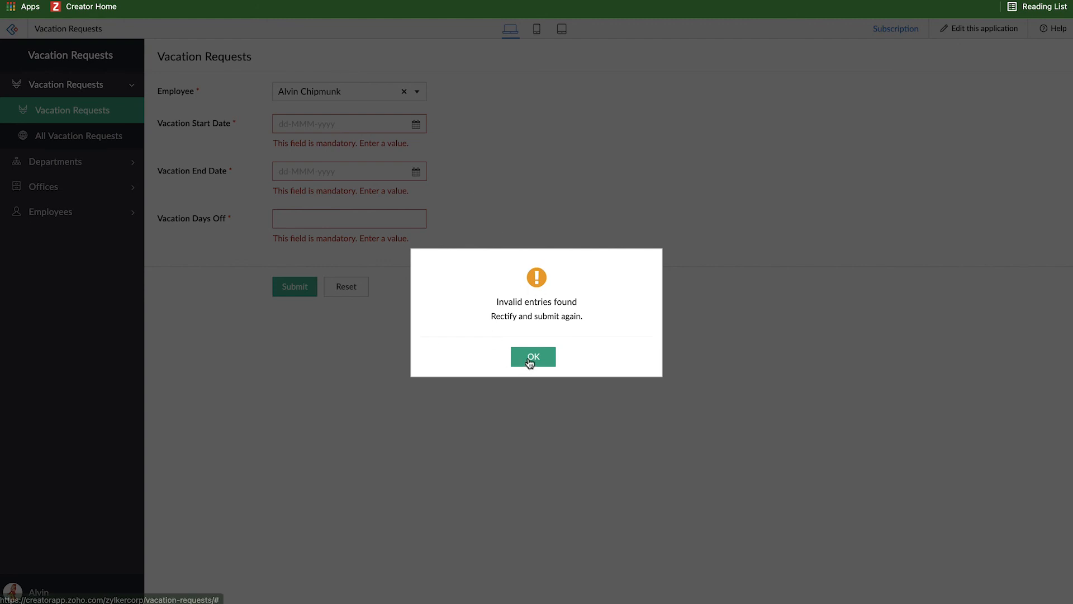
{"action": "left_click", "coordinate": [533, 357]}
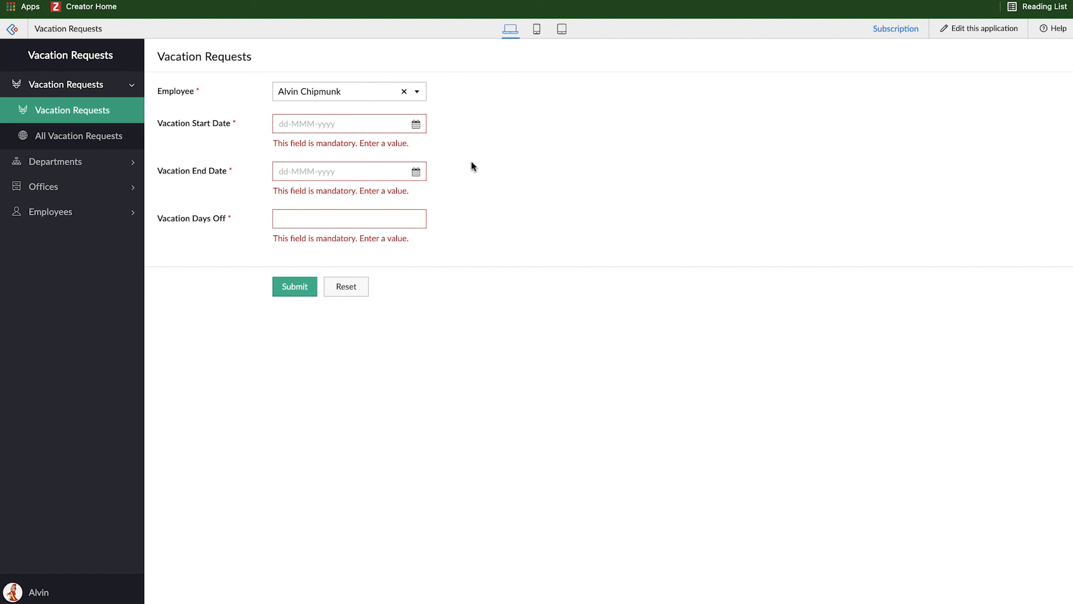
{"action": "mouse_move", "coordinate": [555, 241]}
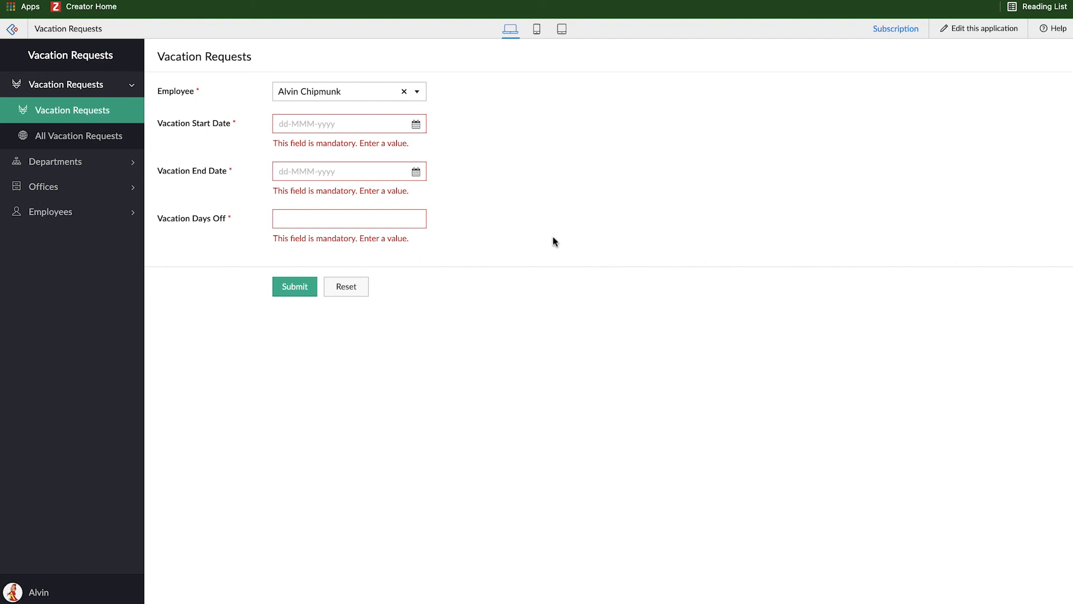